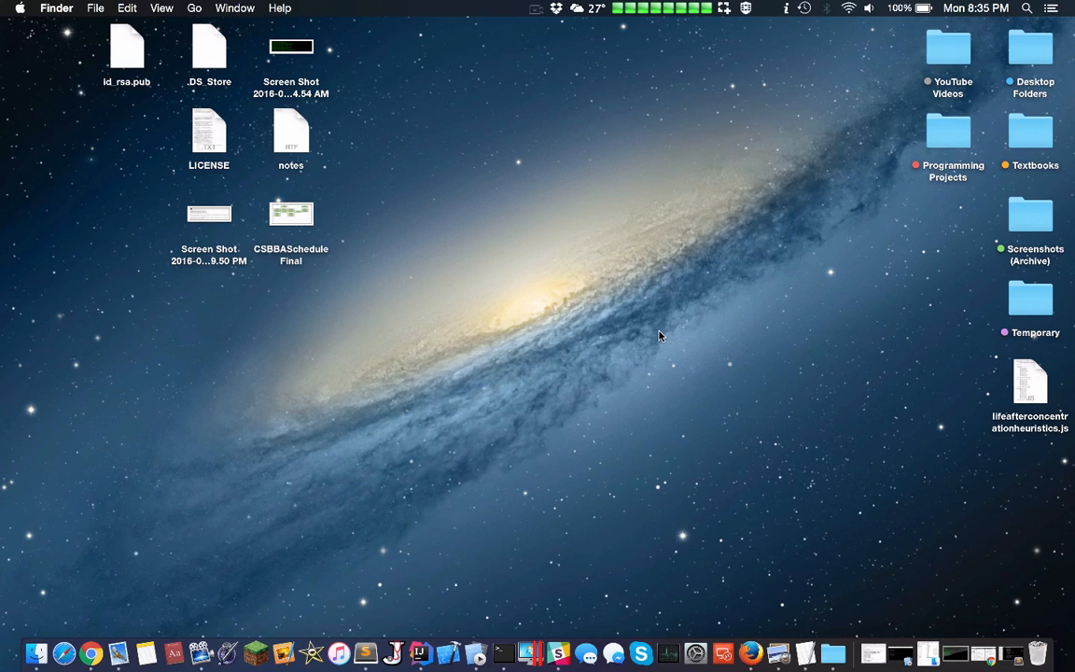
mouse_move(665, 127)
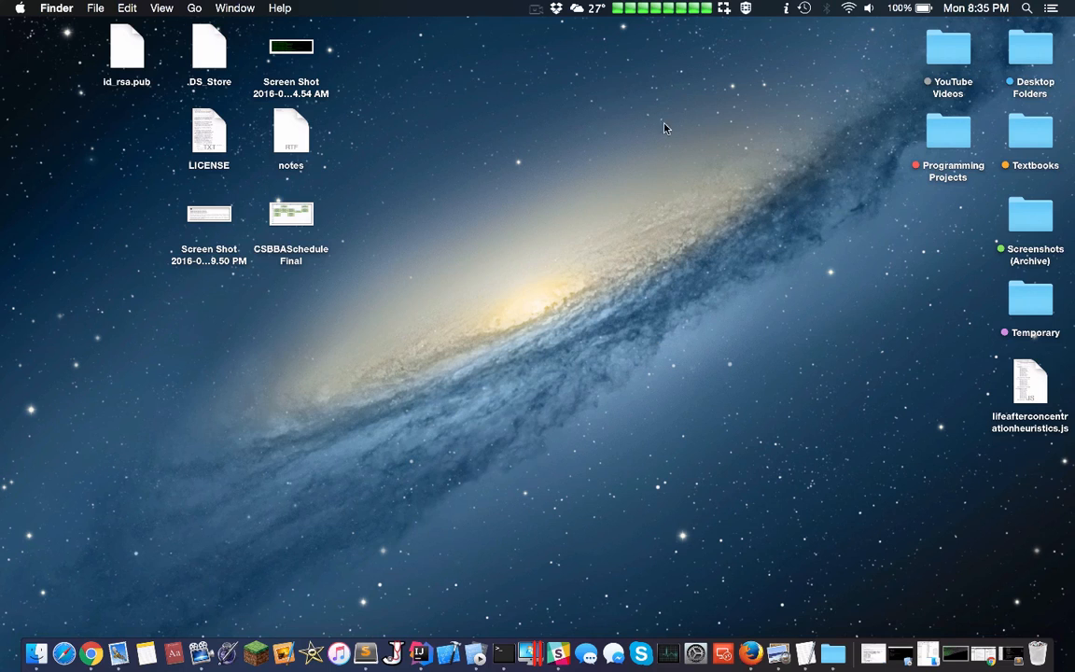
Step: Bring up About This Mac from the Apple menu
left_click_drag(666, 127, 399, 418)
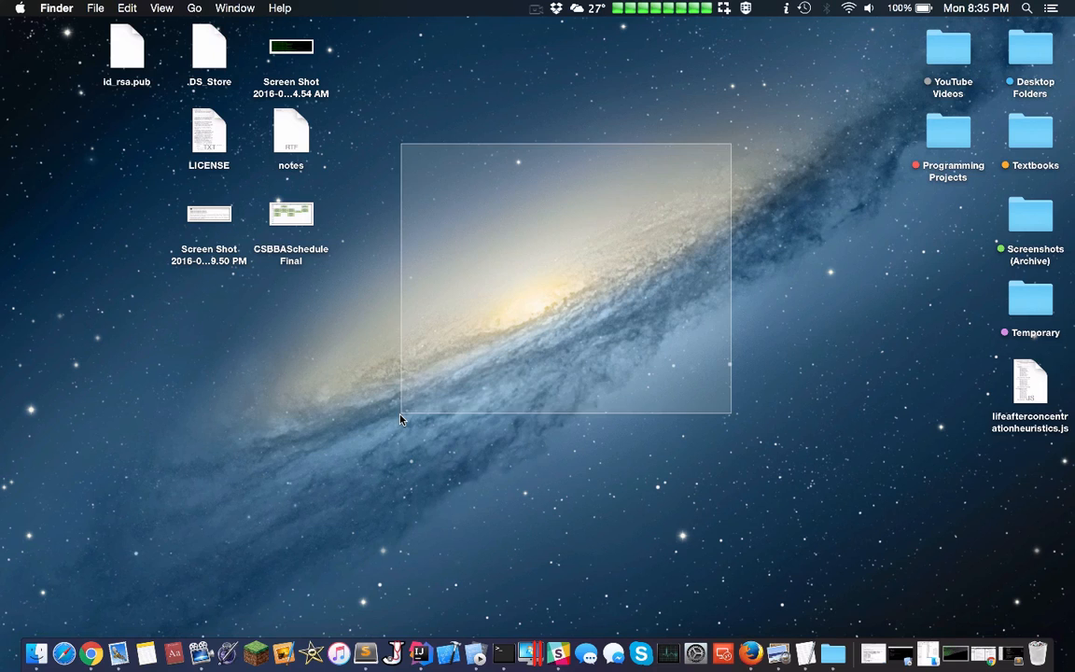
left_click_drag(401, 420, 819, 68)
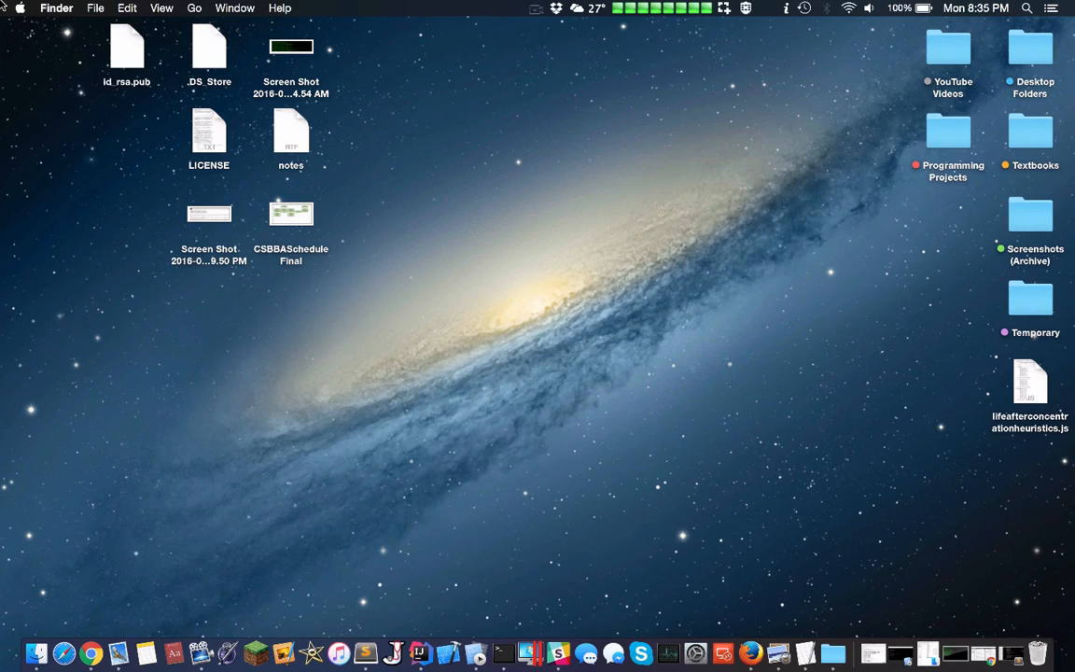
mouse_move(485, 145)
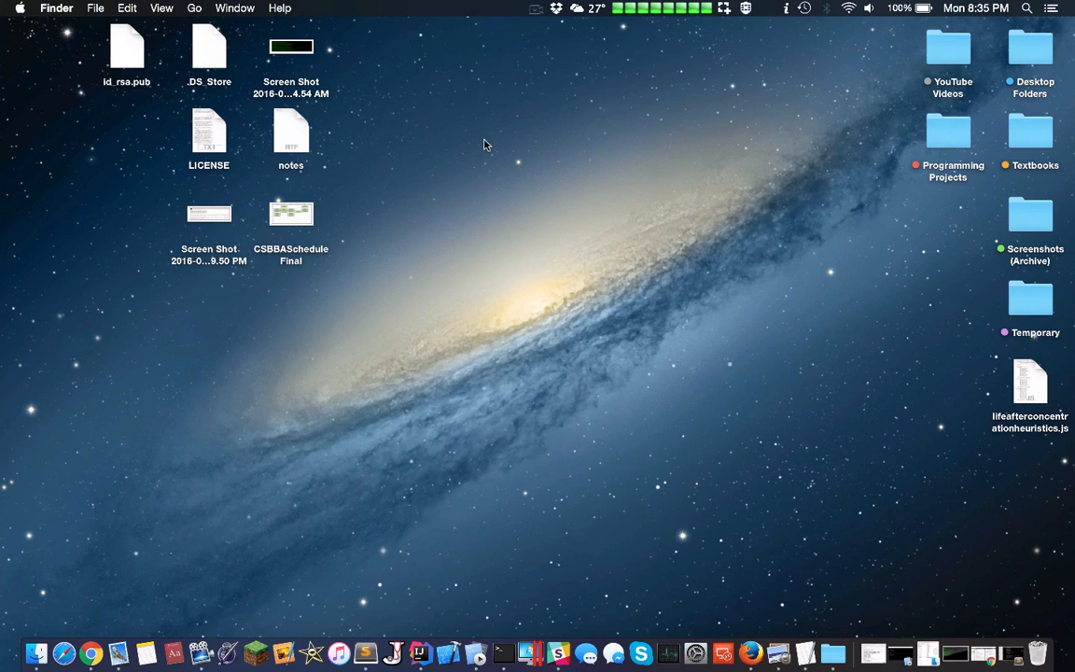
left_click(541, 133)
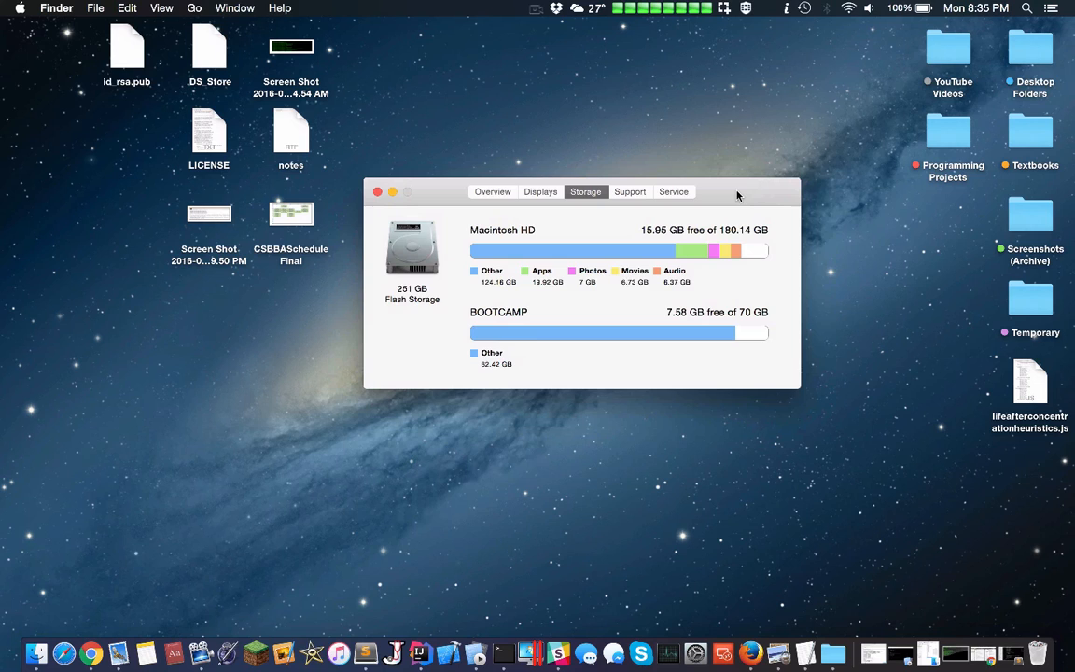
mouse_move(628, 288)
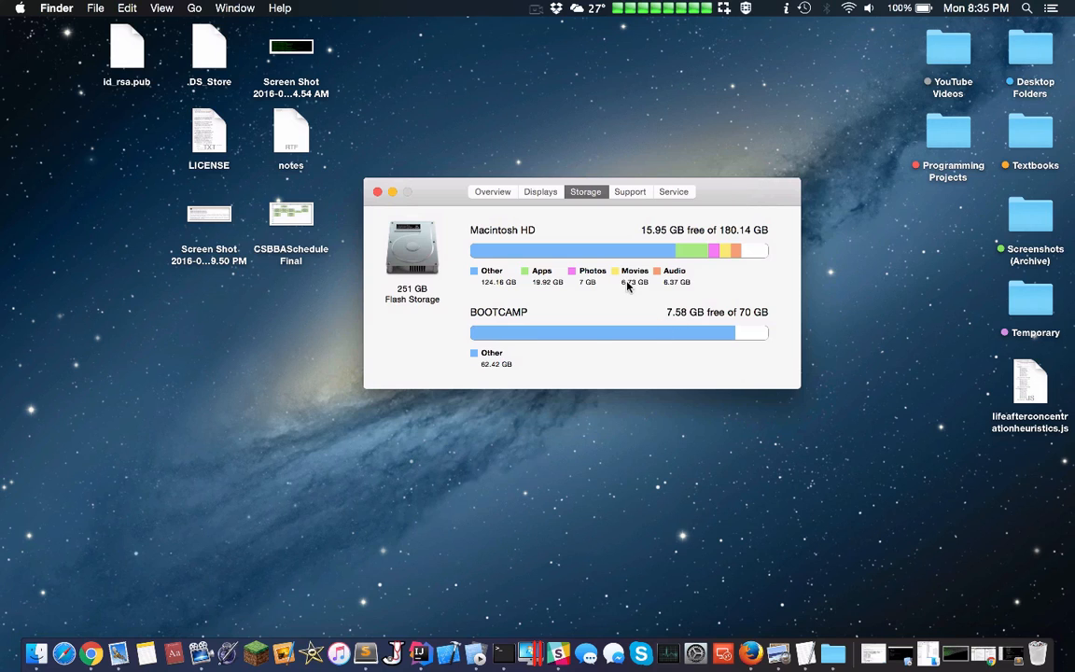
Step: Show the Storage breakdown for Macintosh HD and BOOTCAMP, nudging the window into view
left_click_drag(583, 190, 552, 196)
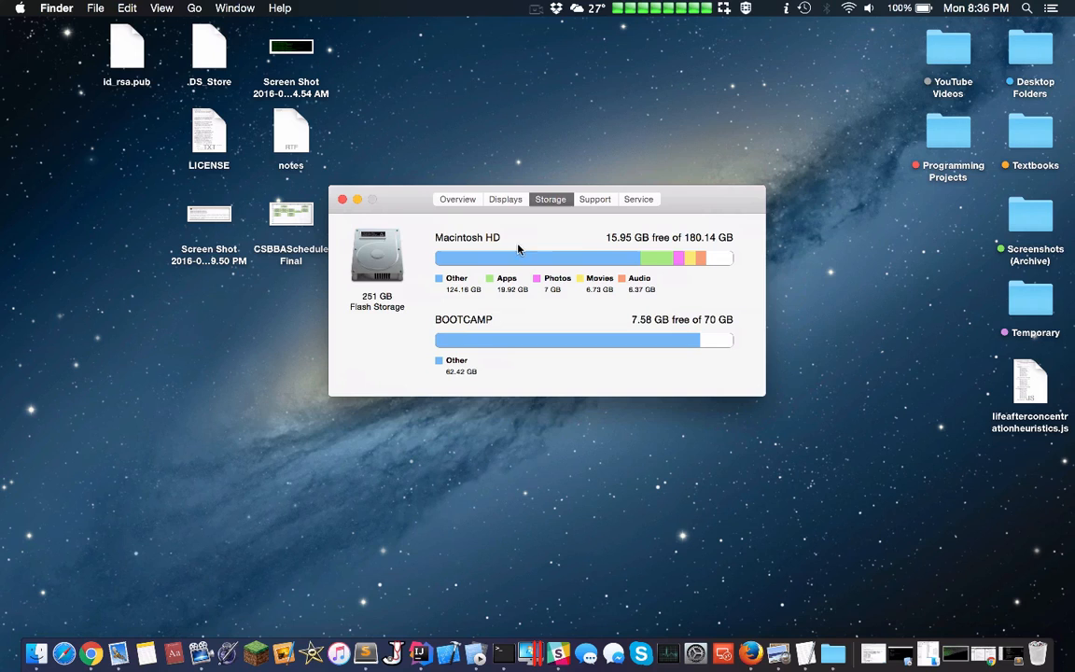
mouse_move(377, 304)
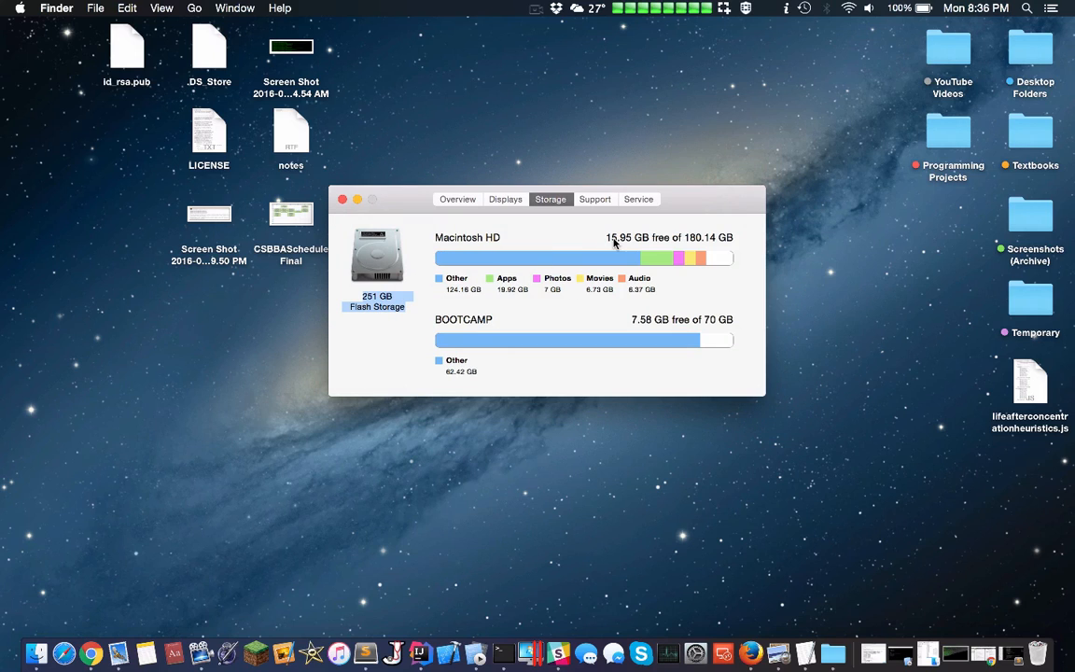
mouse_move(659, 257)
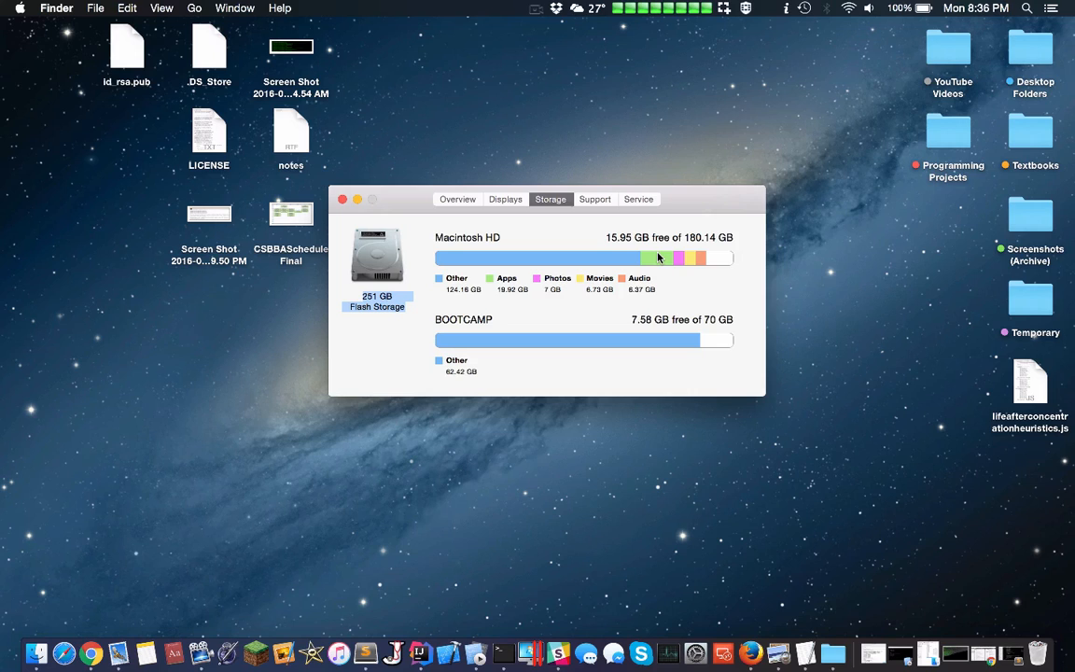
mouse_move(663, 322)
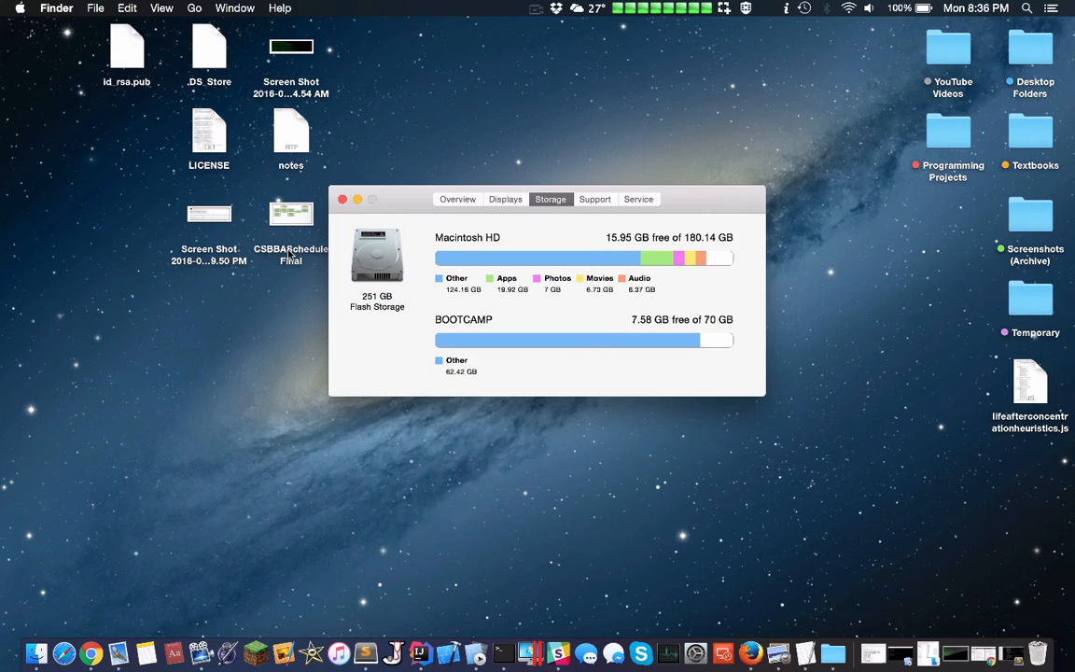
left_click_drag(549, 198, 556, 185)
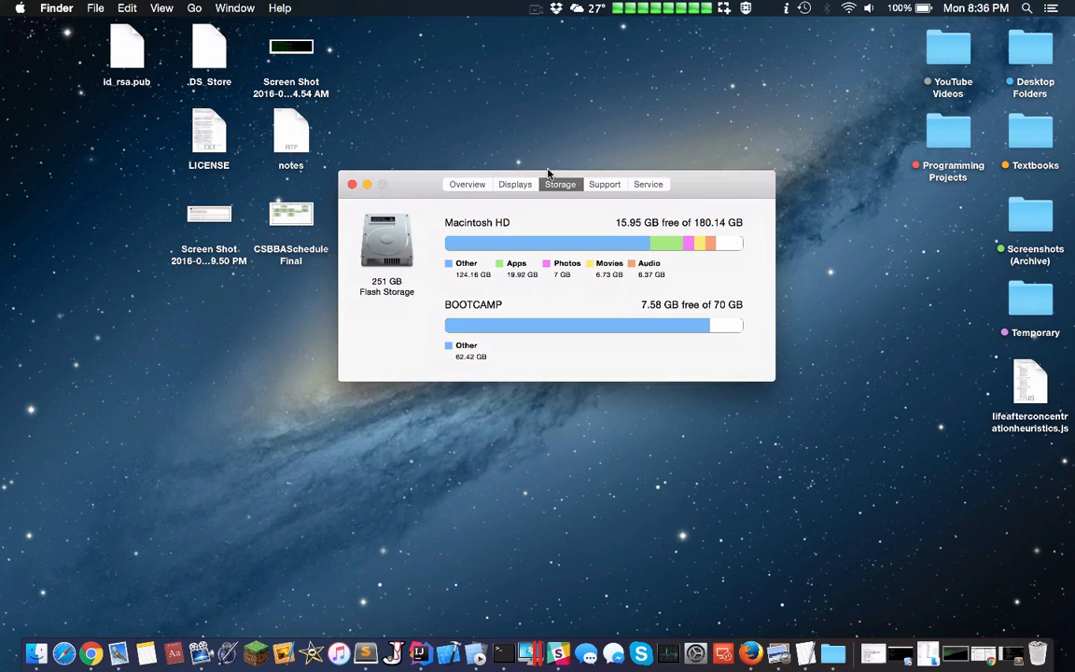
left_click_drag(556, 185, 570, 165)
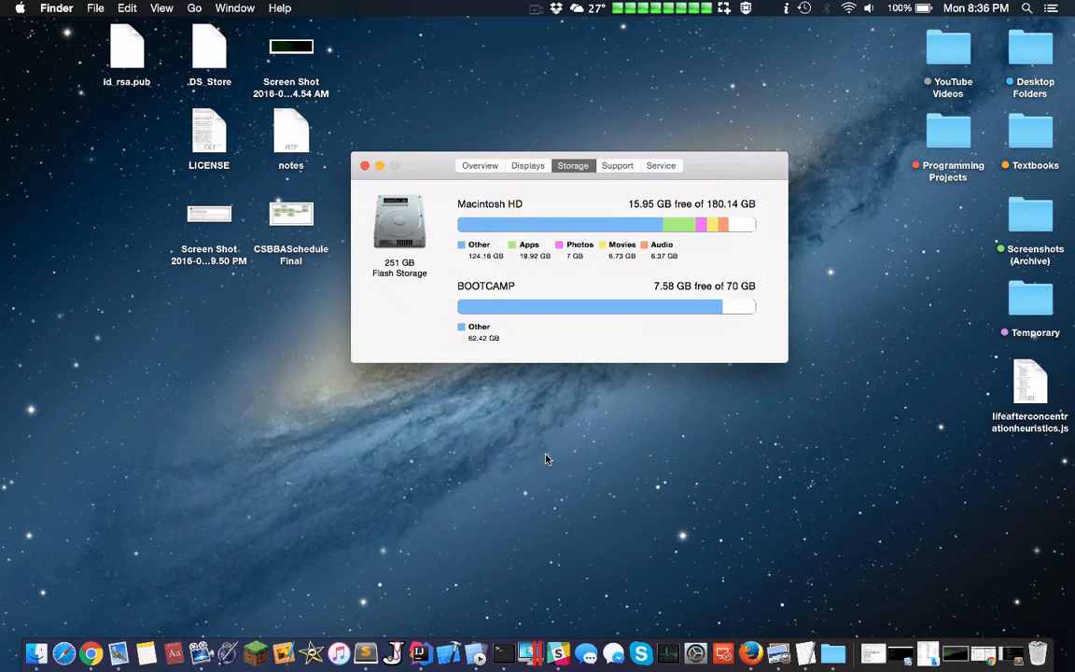
mouse_move(347, 633)
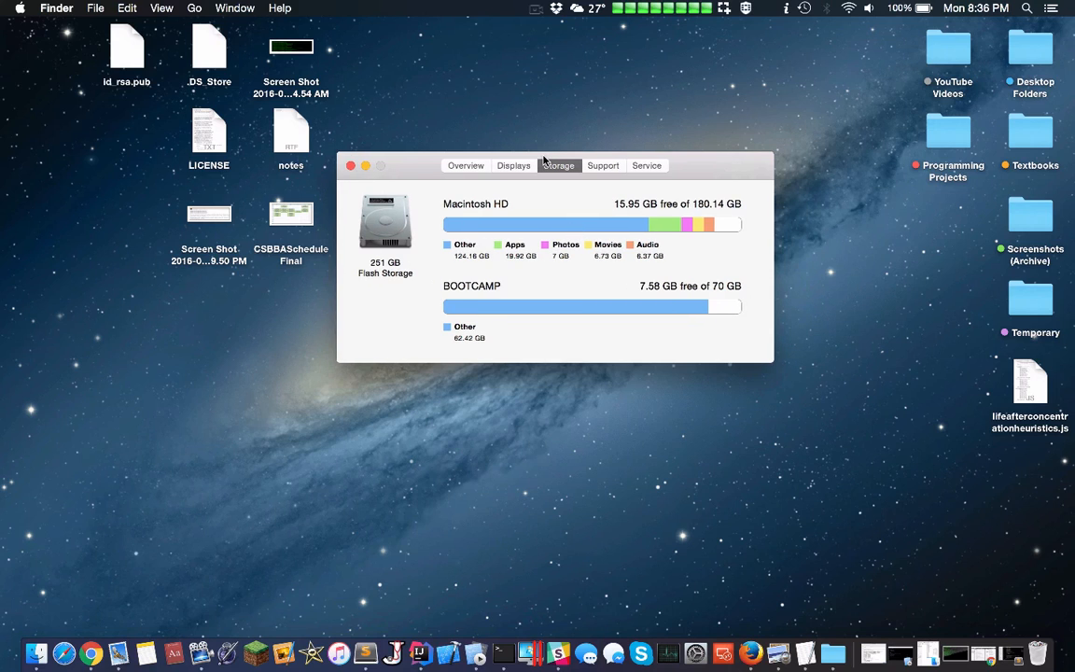
Step: Launch Disk Inventory X via Spotlight and start scanning the Macintosh HD volume
type("disk Inventory X")
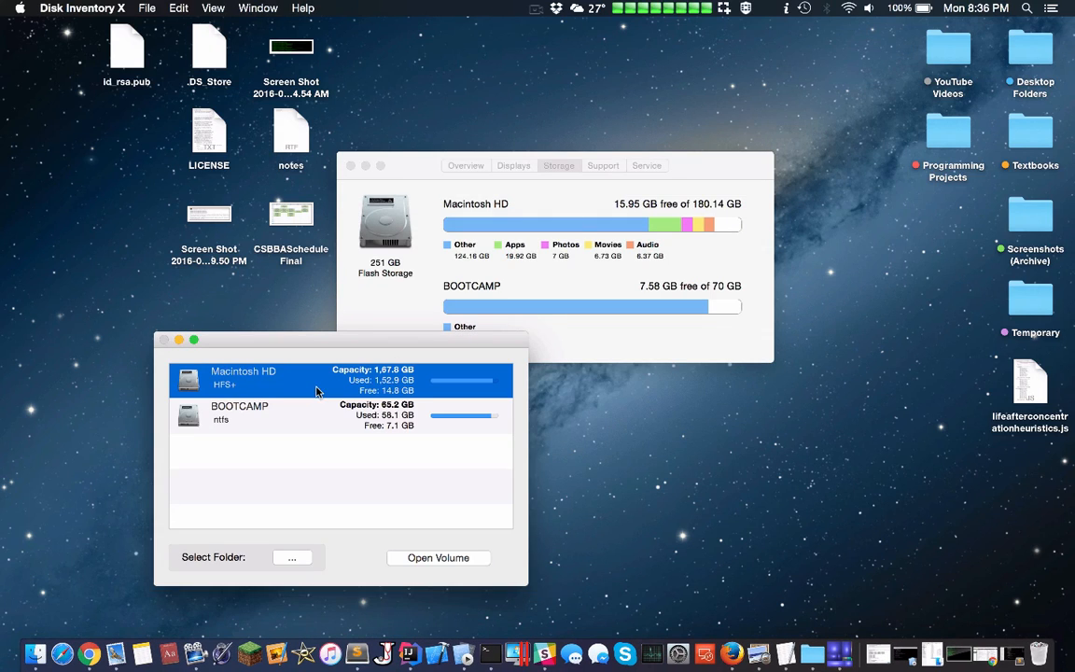
left_click(437, 556)
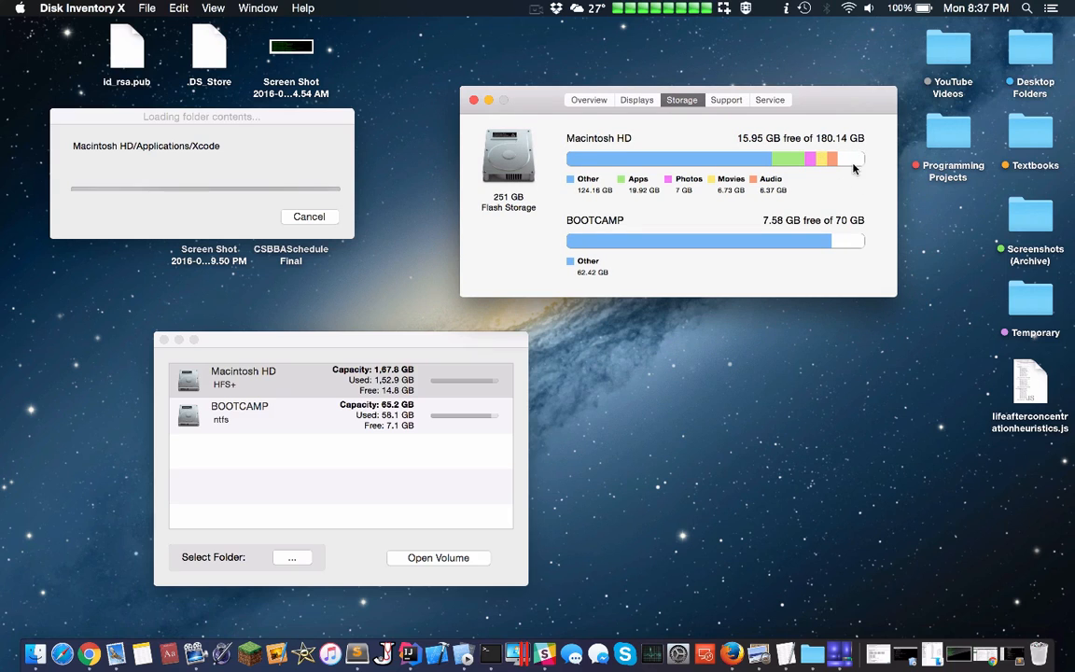
mouse_move(844, 169)
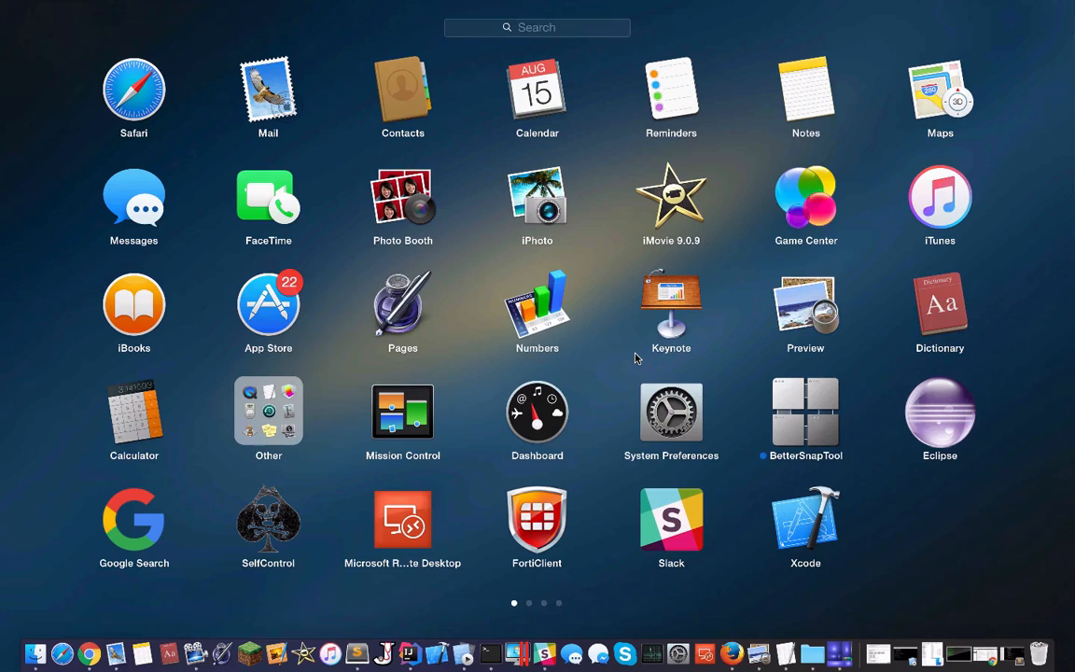
Step: Go to Launchpad's second page and expand the Random Applications folder
left_click(531, 601)
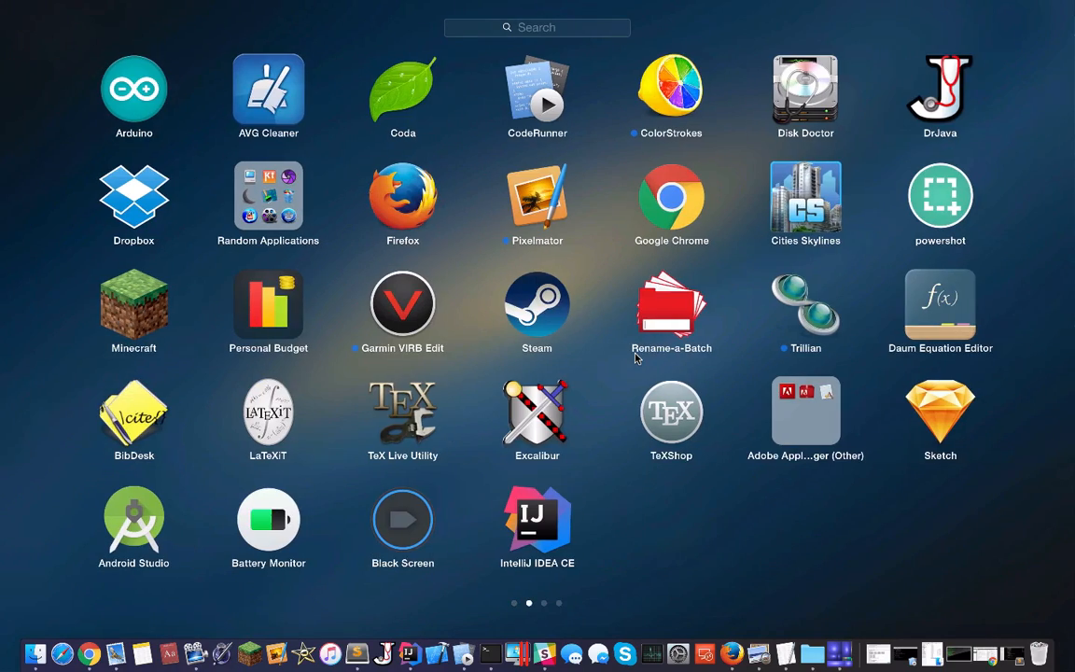
scroll("left", 3)
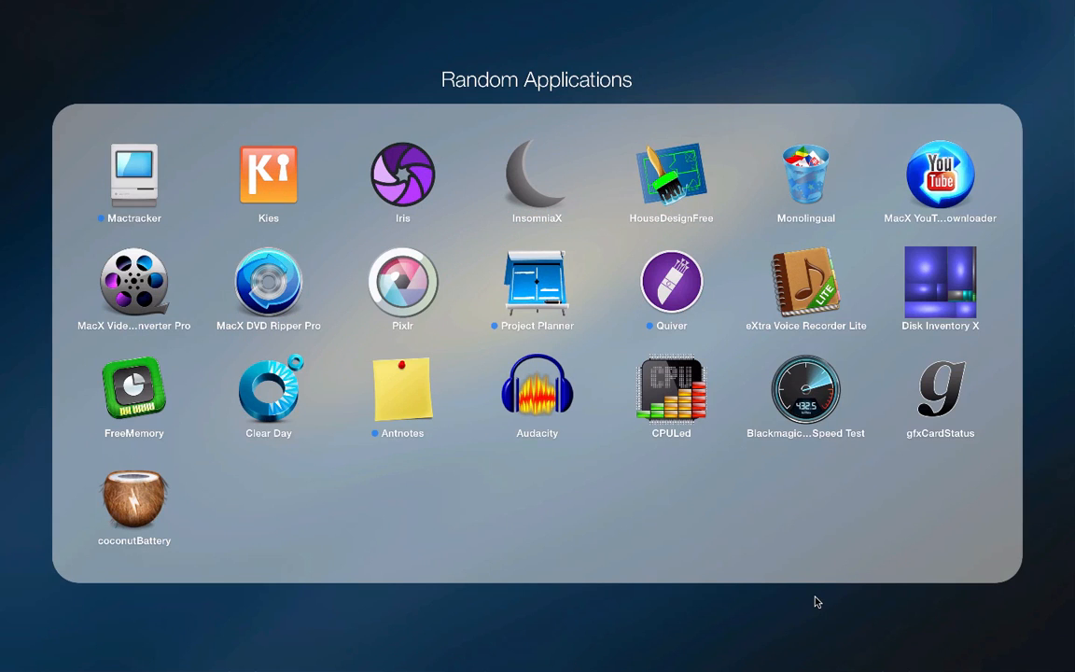
mouse_move(956, 282)
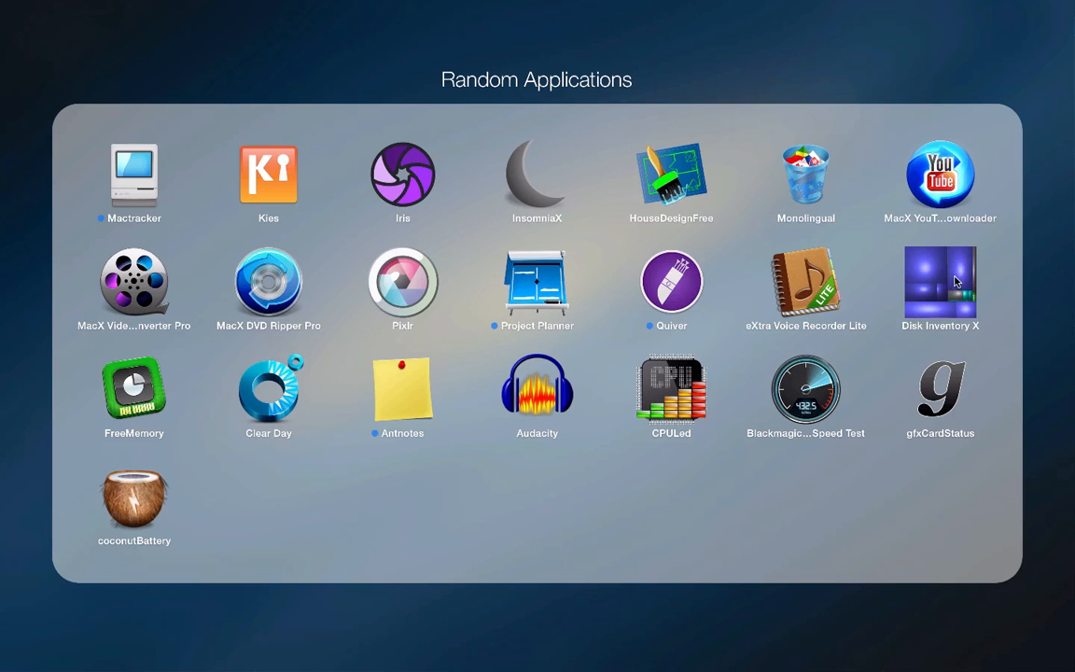
mouse_move(852, 402)
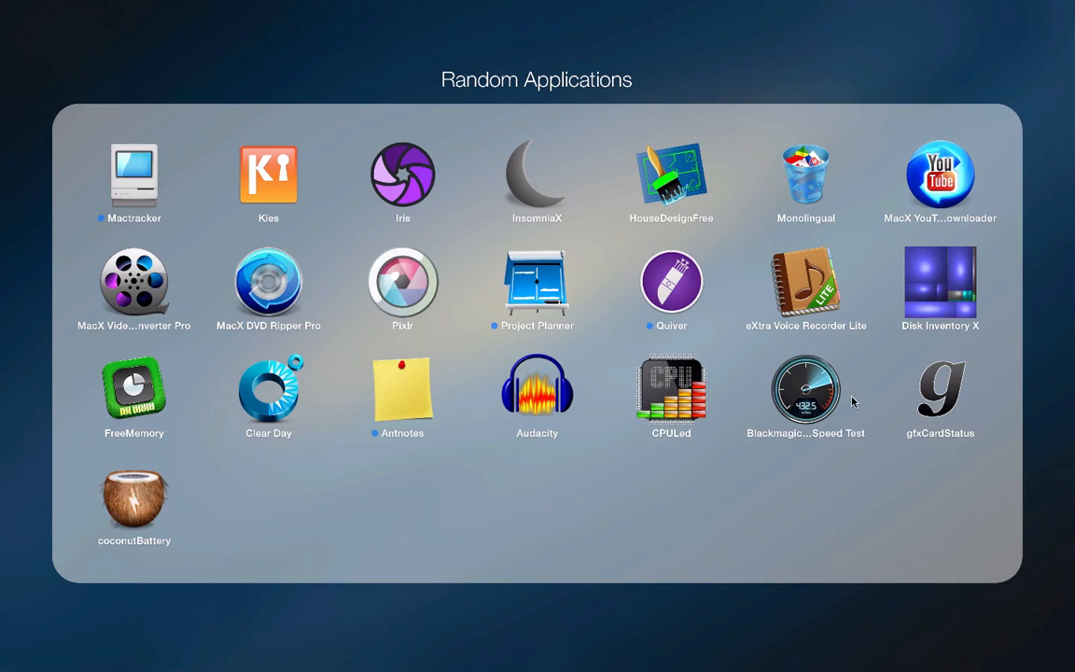
mouse_move(676, 631)
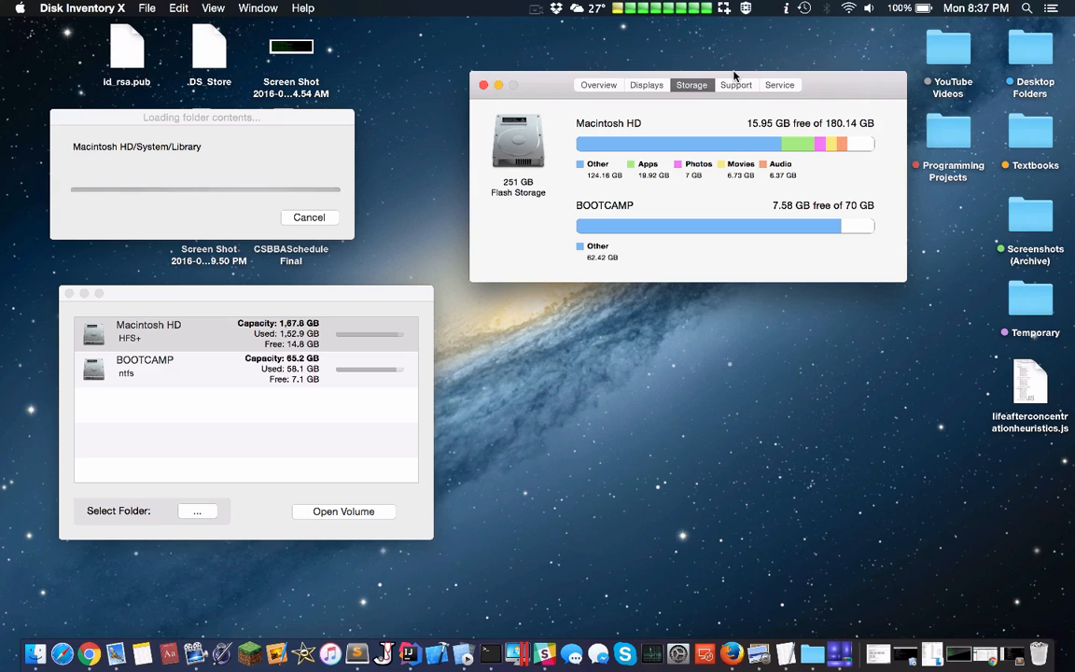
mouse_move(810, 151)
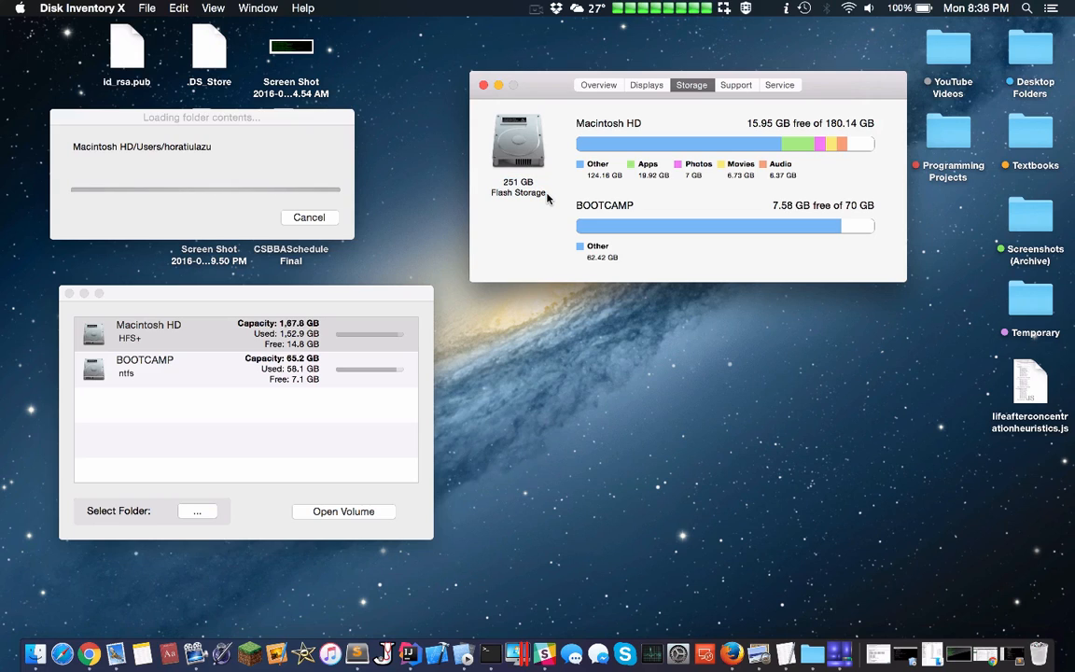
Step: Return to About This Mac's disk view while the Macintosh HD scan keeps reading folders
left_click(519, 192)
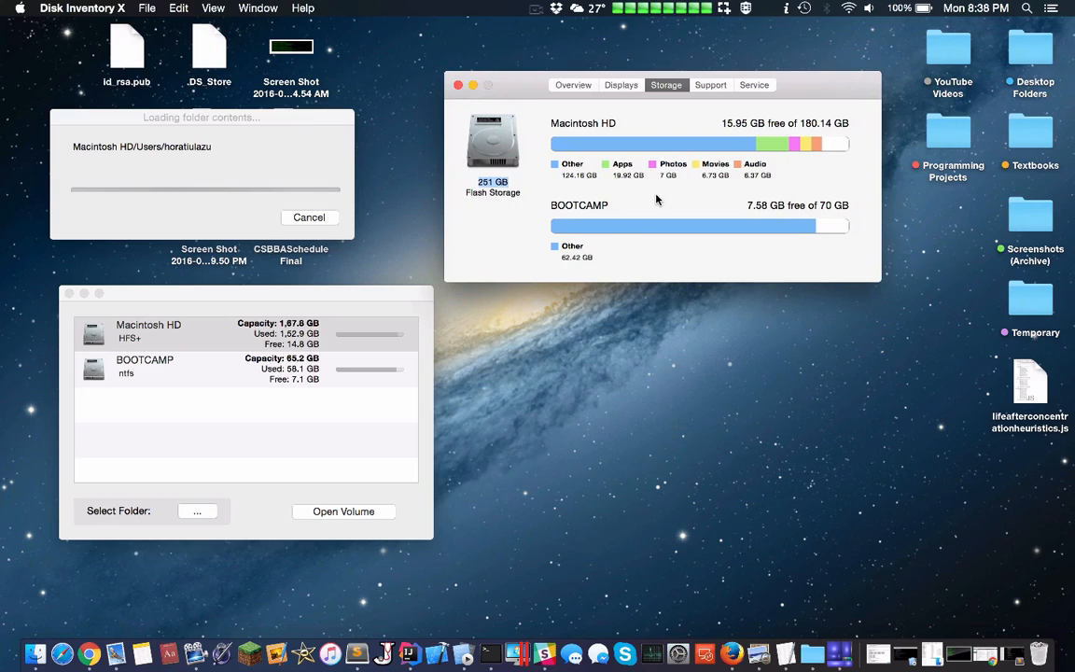
mouse_move(654, 179)
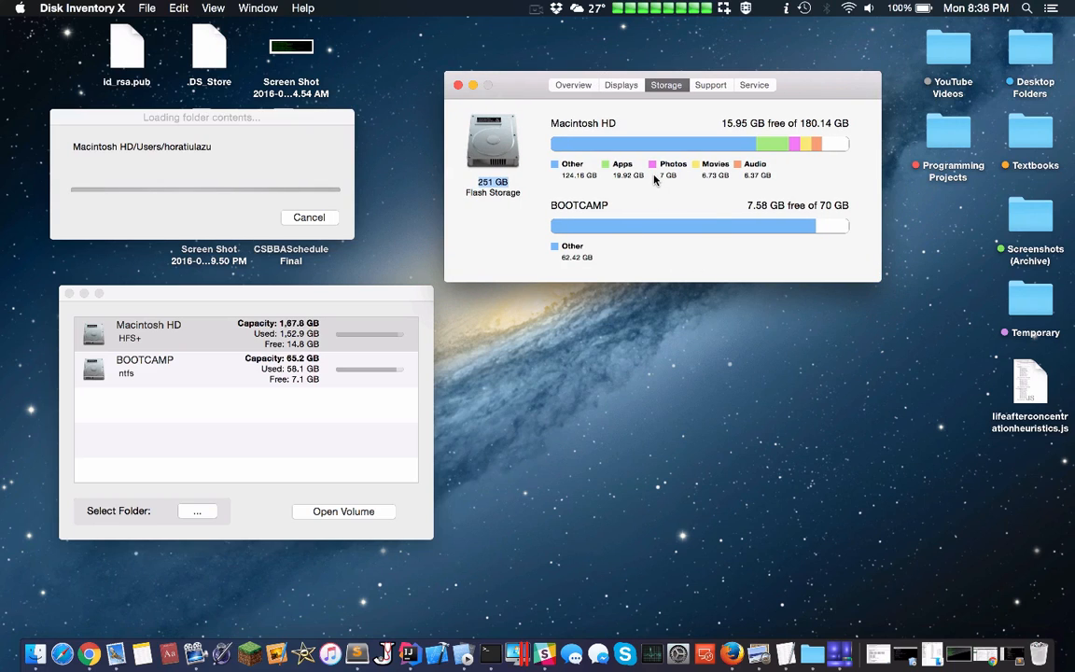
mouse_move(534, 198)
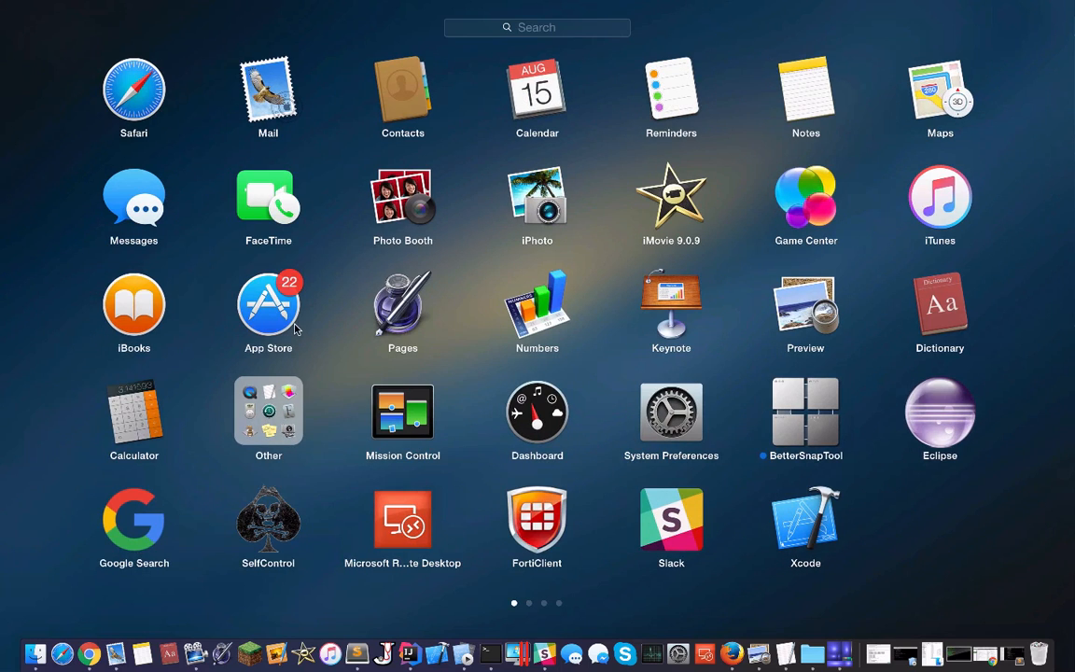
mouse_move(633, 392)
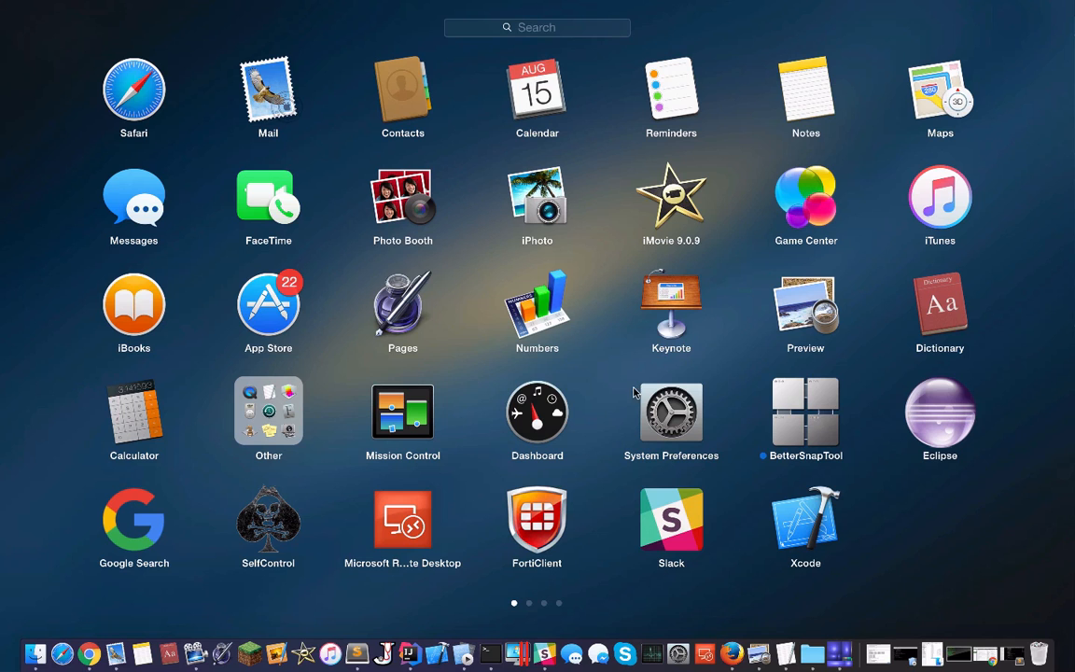
mouse_move(545, 327)
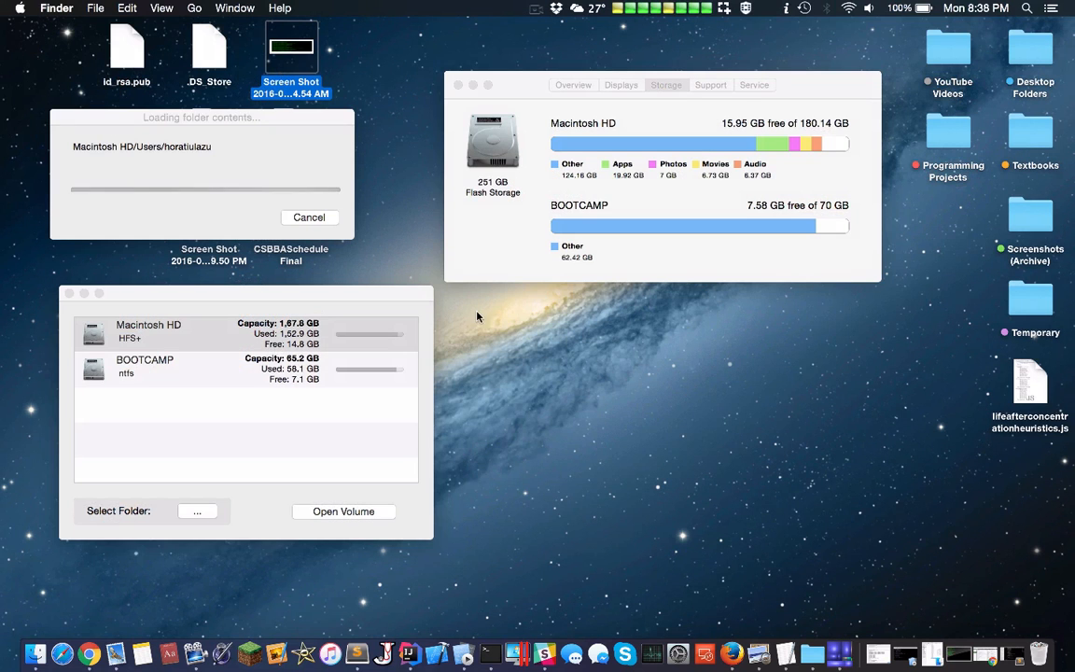
mouse_move(452, 273)
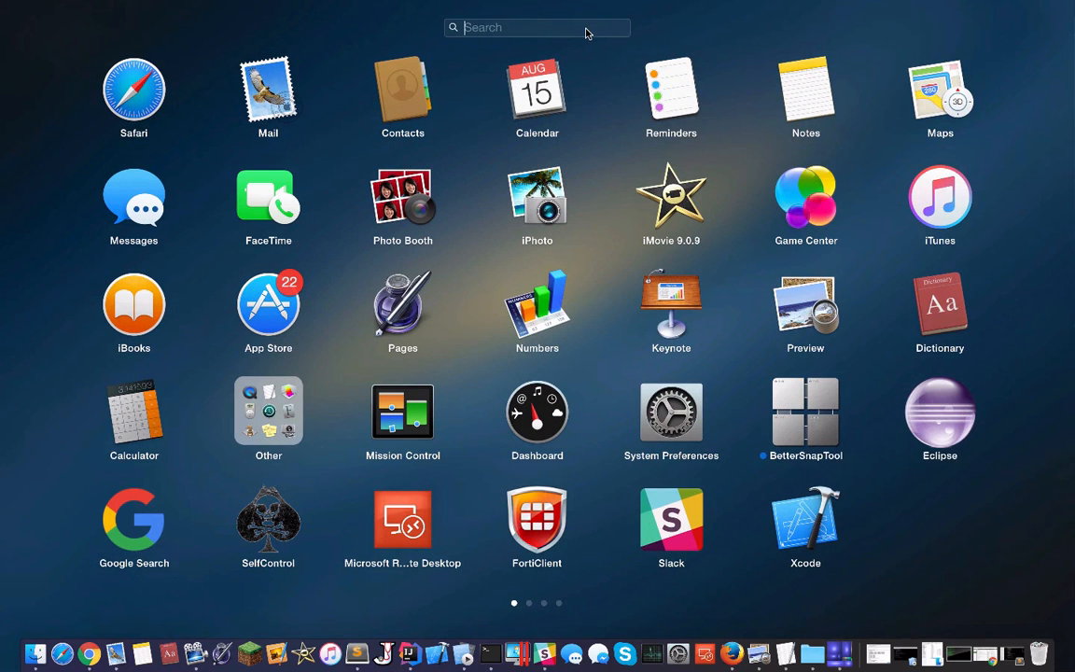
Step: Filter Launchpad with 'disk' to show Disk Utility, Disk Doctor and Disk Inventory X
type("disk")
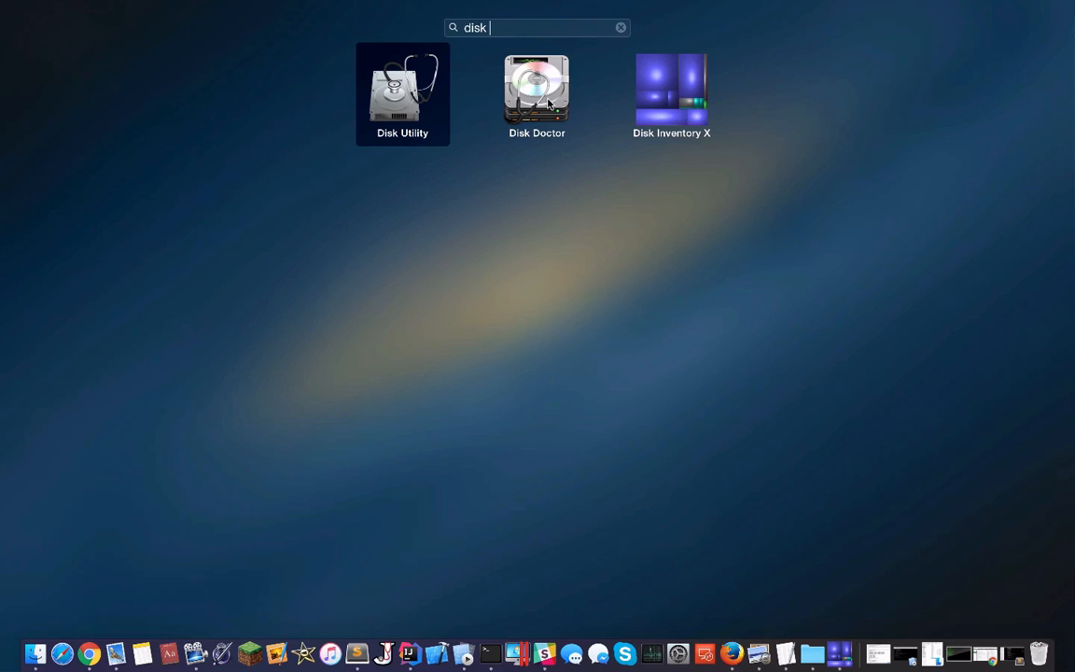
Step: Launch Disk Doctor and scan Macintosh HD, listing 567.77 MB of removable files
left_click(538, 90)
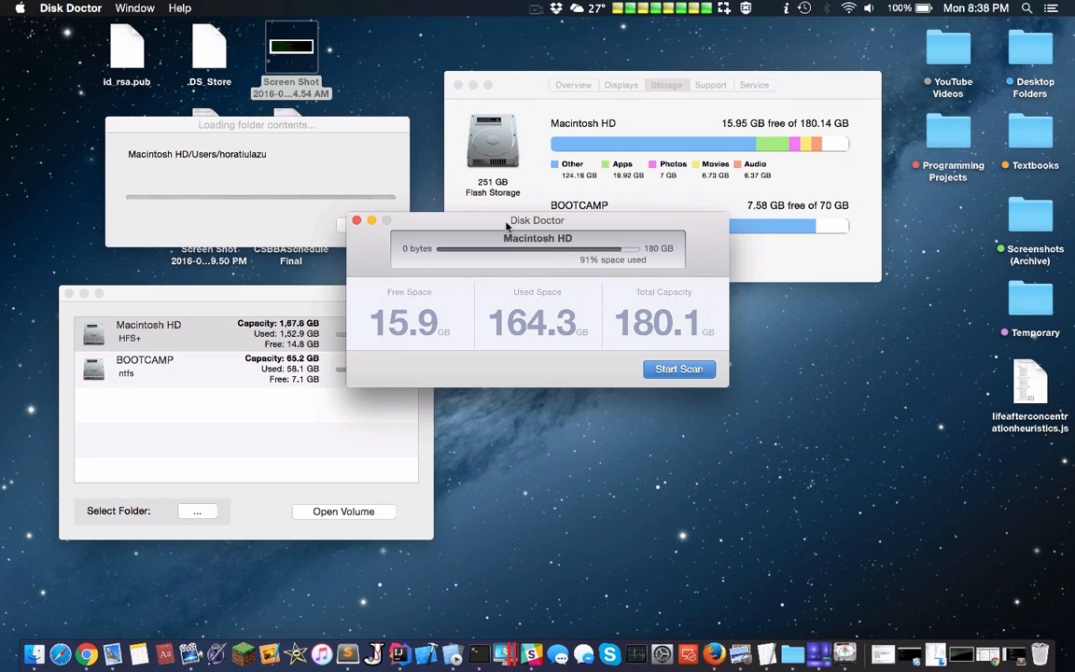
left_click_drag(538, 220, 459, 110)
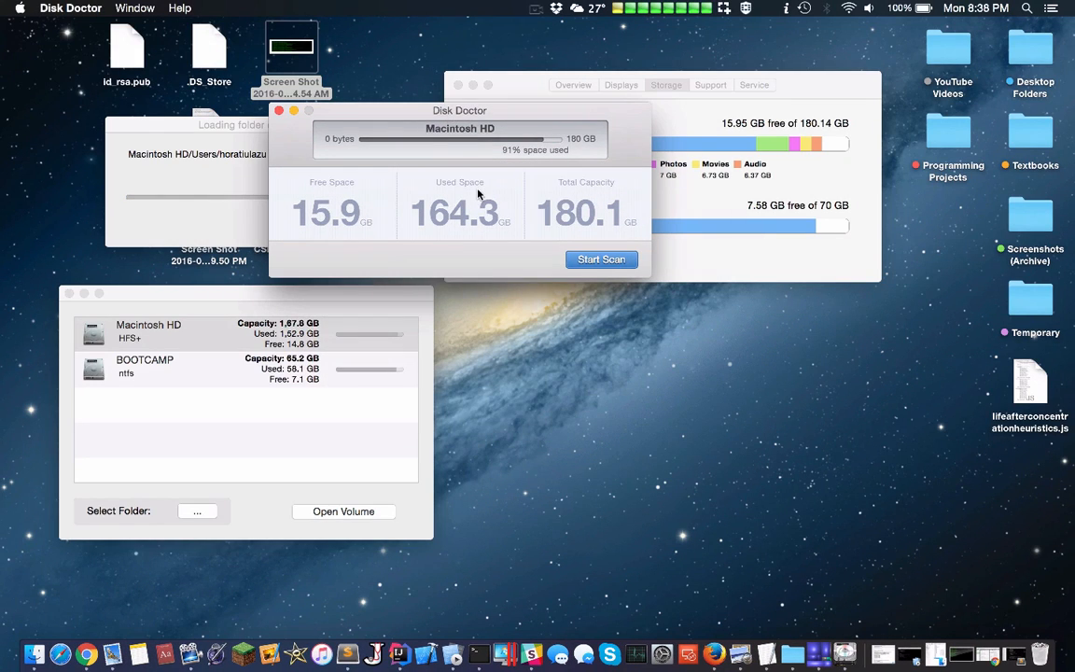
mouse_move(328, 219)
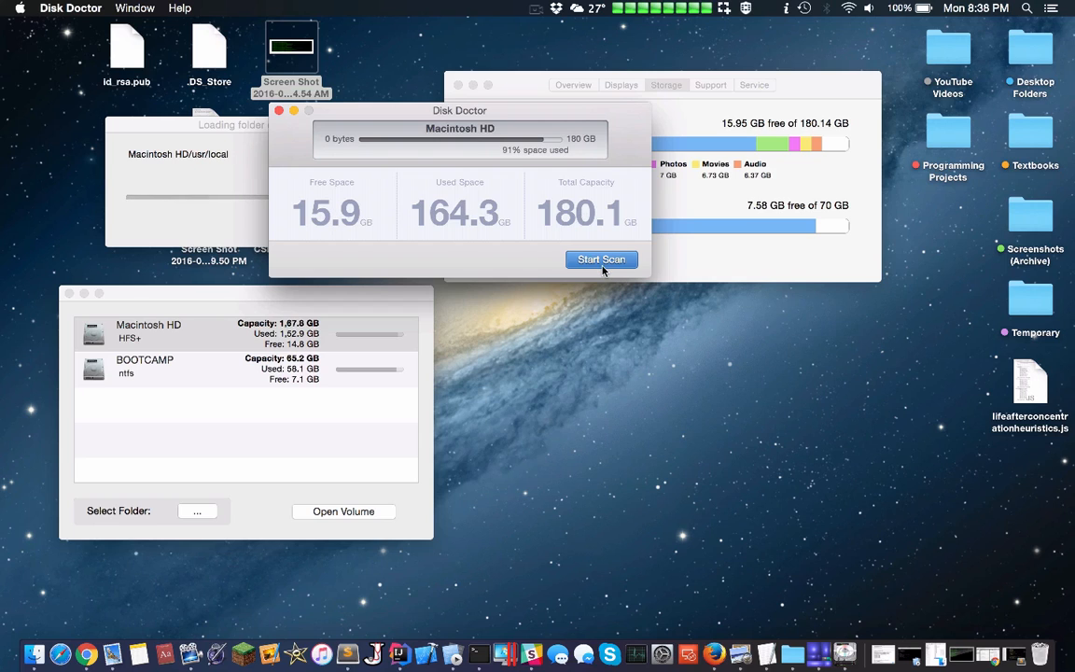
left_click(601, 258)
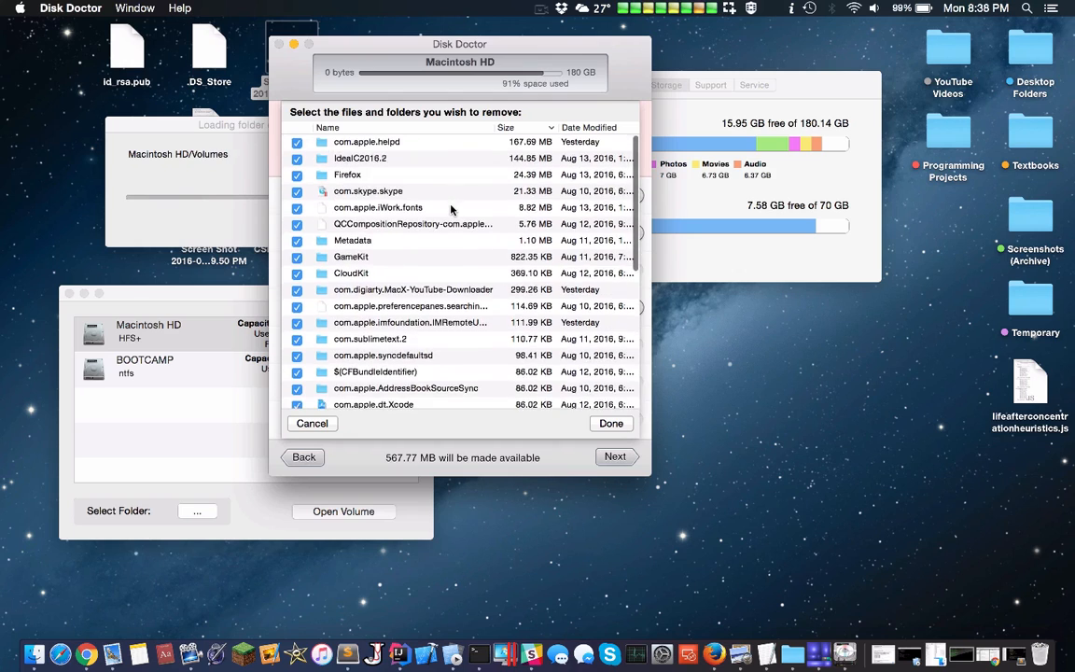
Step: Clean caches, logs and trash without a Time Machine backup, freeing 567.8 MB, then quit Disk Doctor
scroll("down", 3)
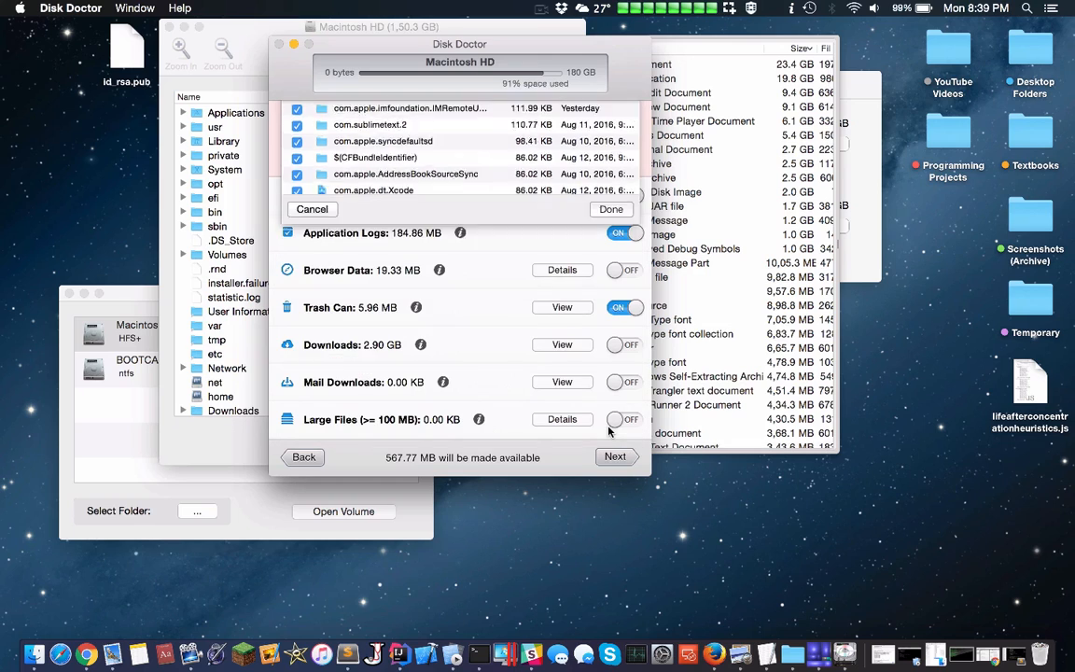
left_click(612, 209)
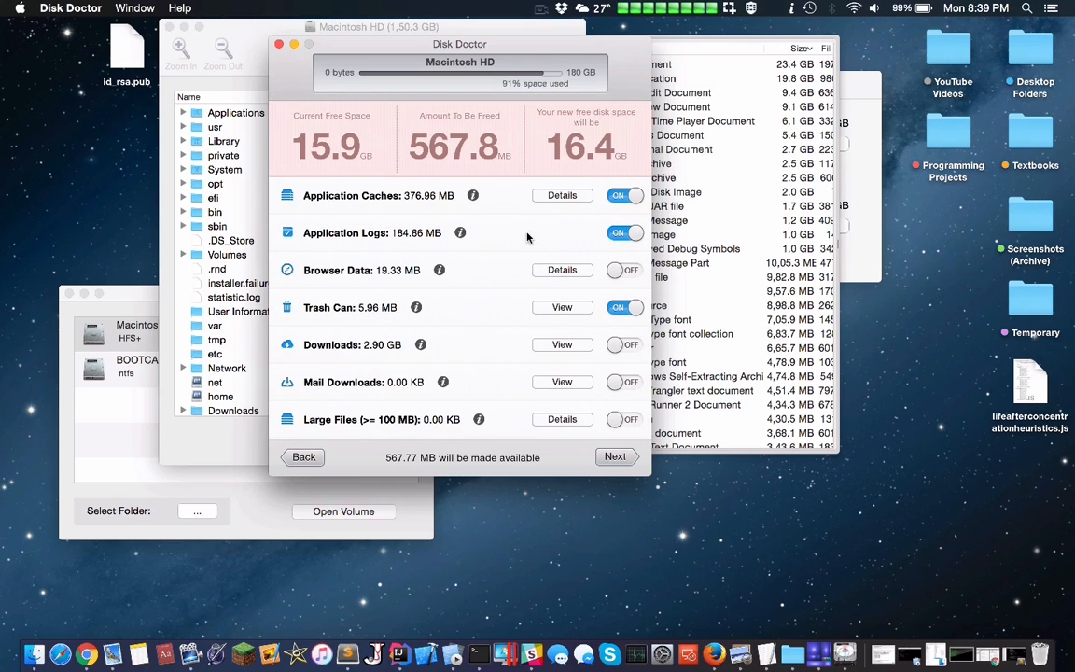
mouse_move(586, 233)
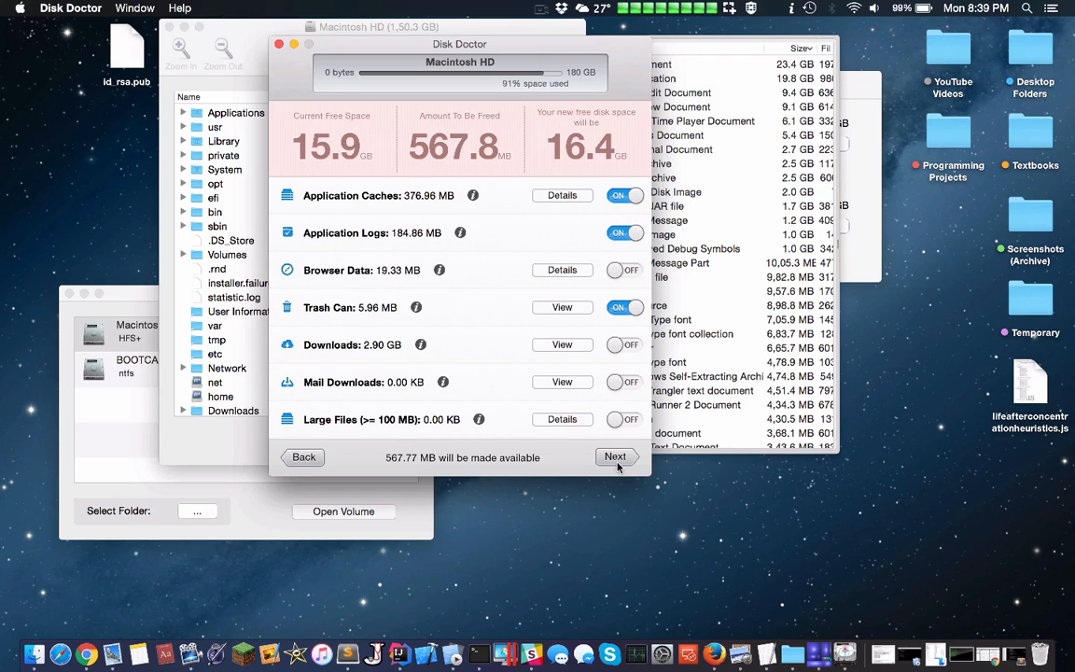
left_click(617, 455)
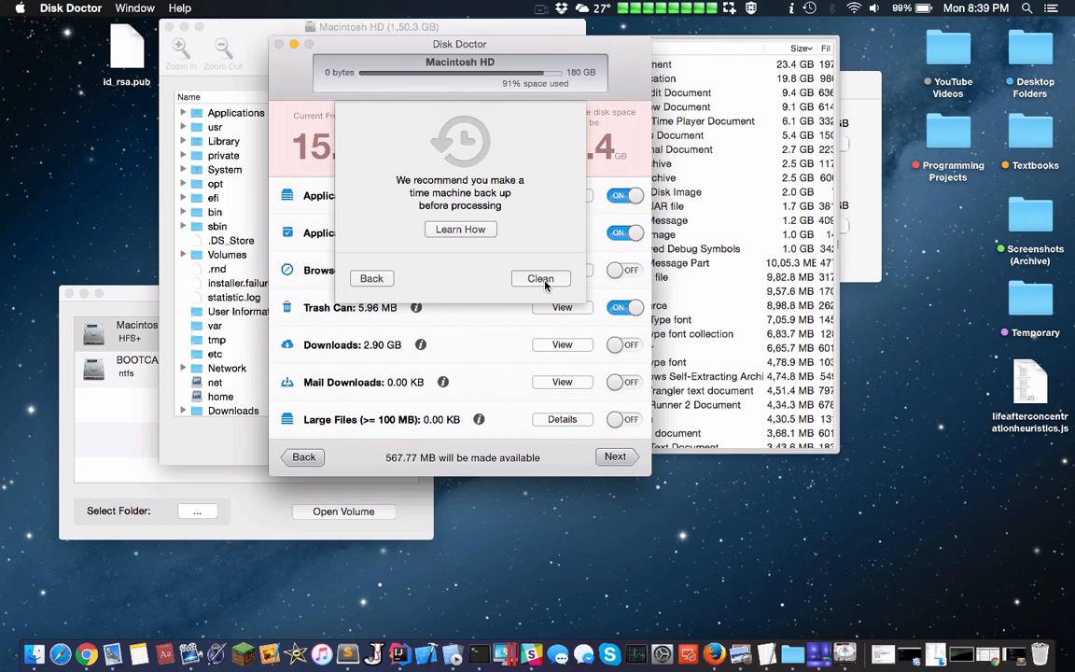
left_click(539, 278)
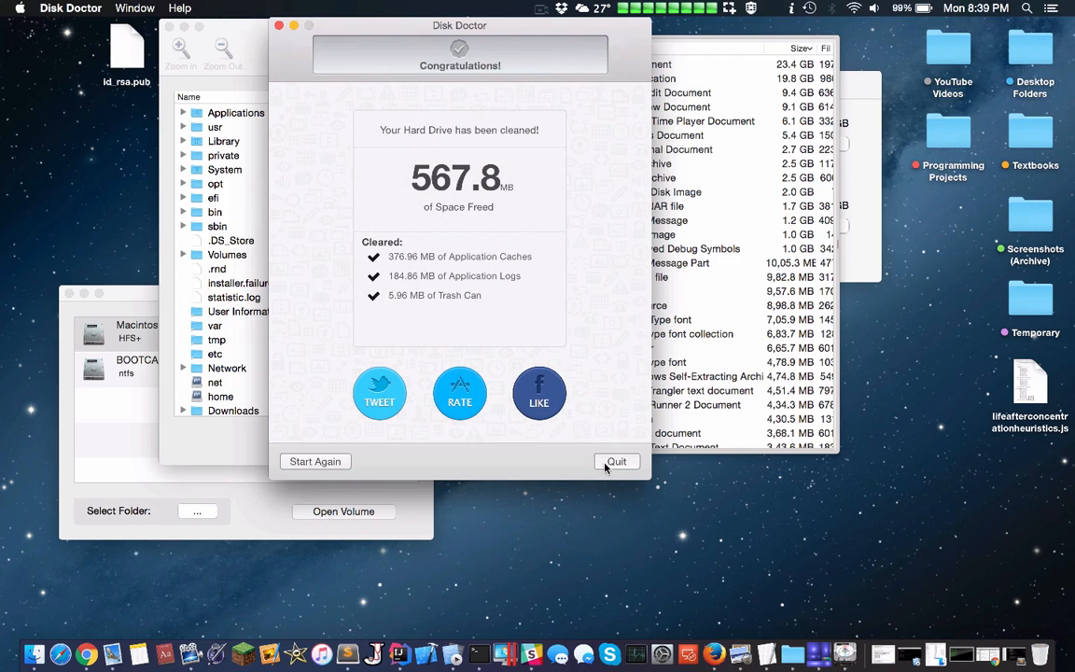
left_click(616, 461)
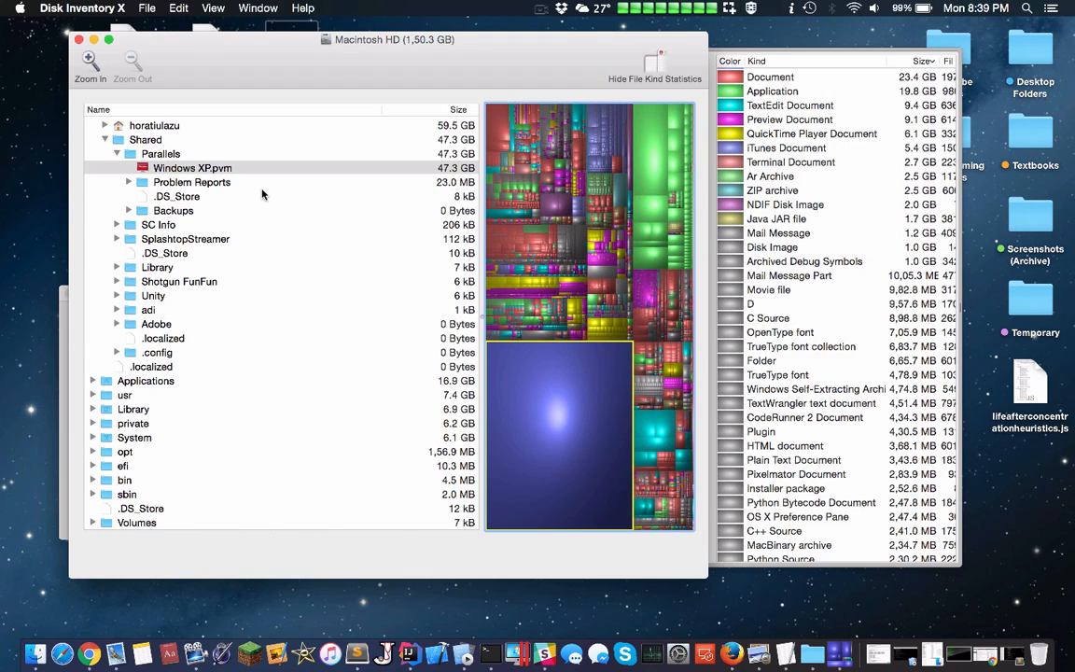
mouse_move(194, 172)
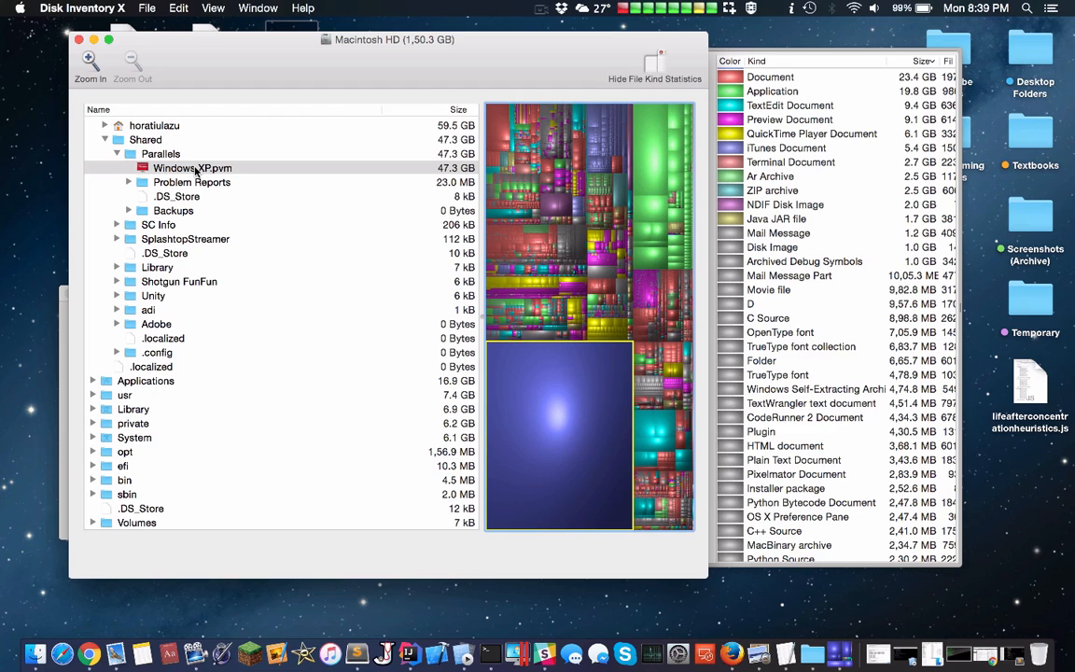
mouse_move(441, 395)
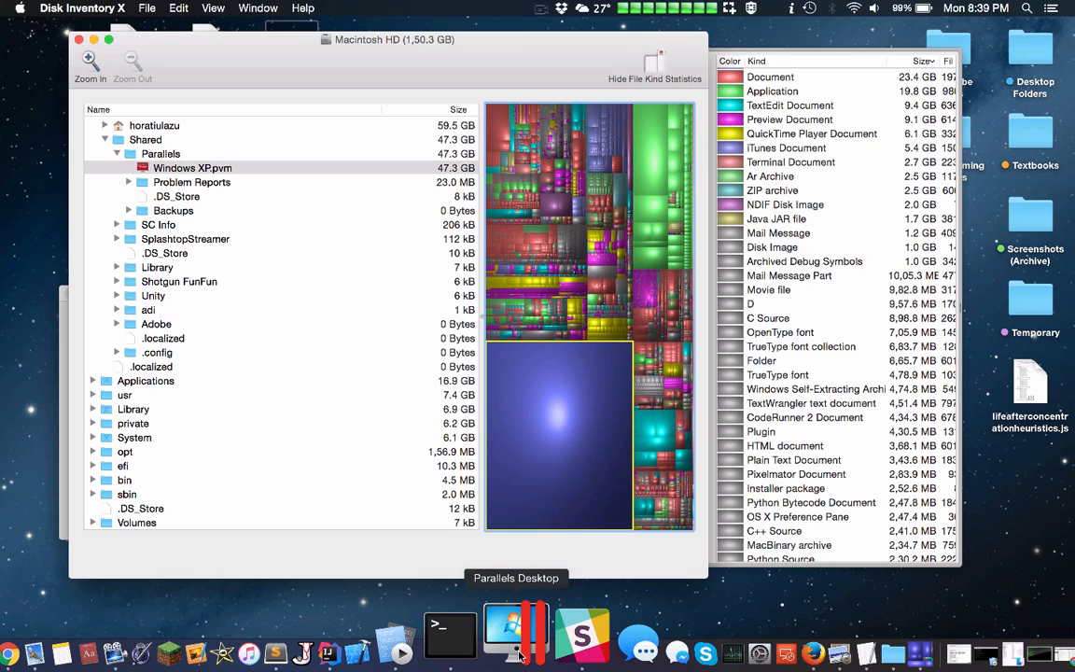
Step: Select Windows XP.pvm under Shared > Parallels, the 47.3 GB virtual machine
left_click(191, 168)
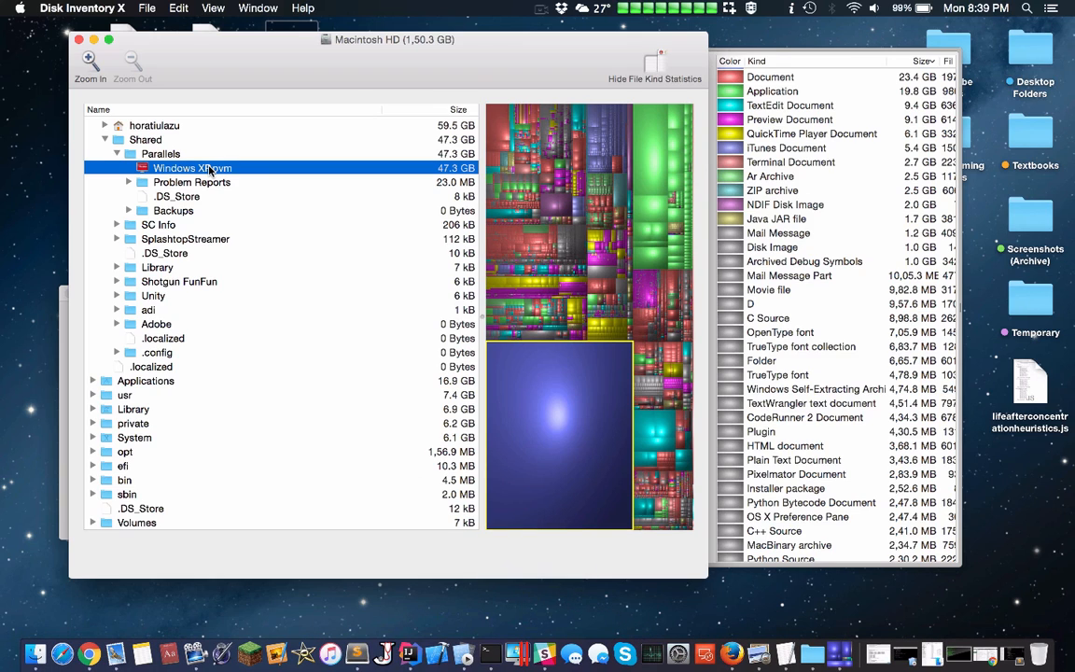
mouse_move(246, 172)
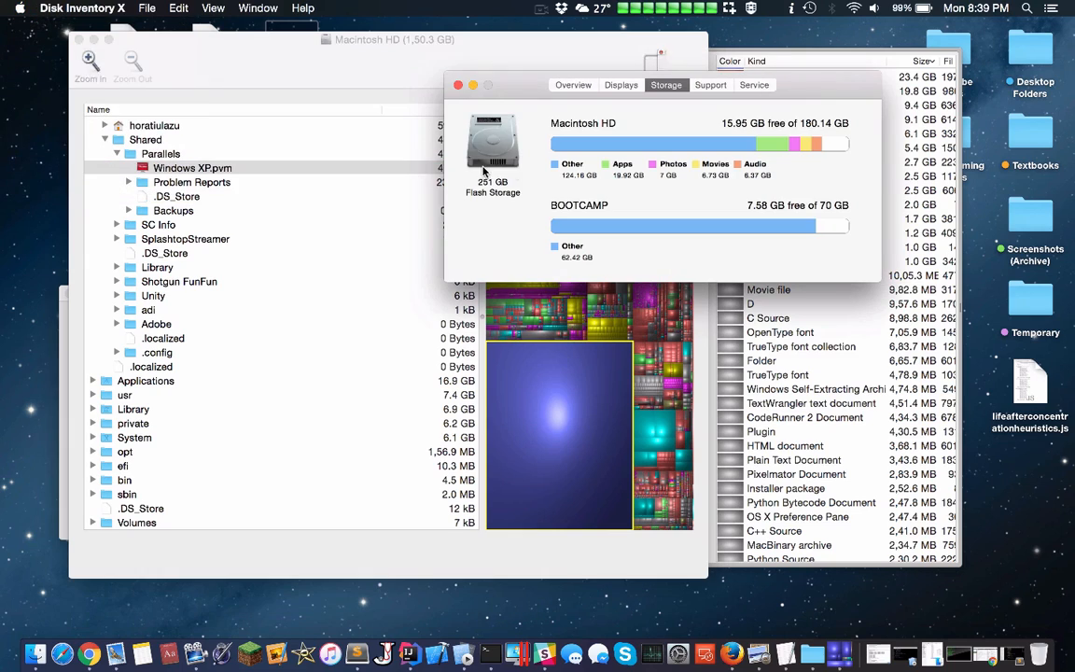
mouse_move(799, 233)
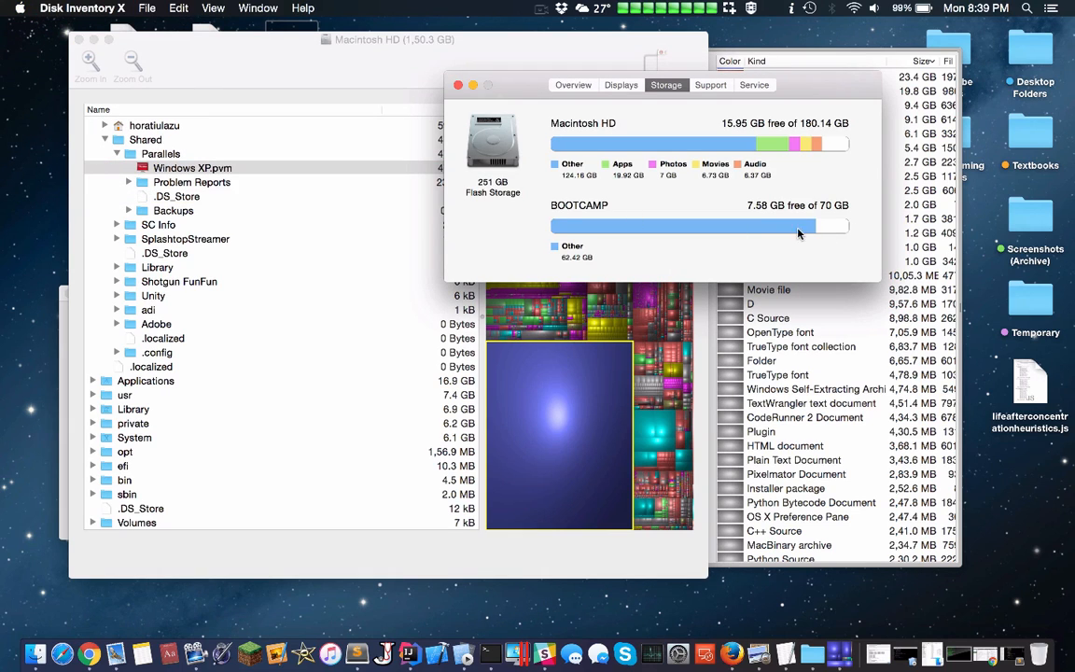
mouse_move(756, 228)
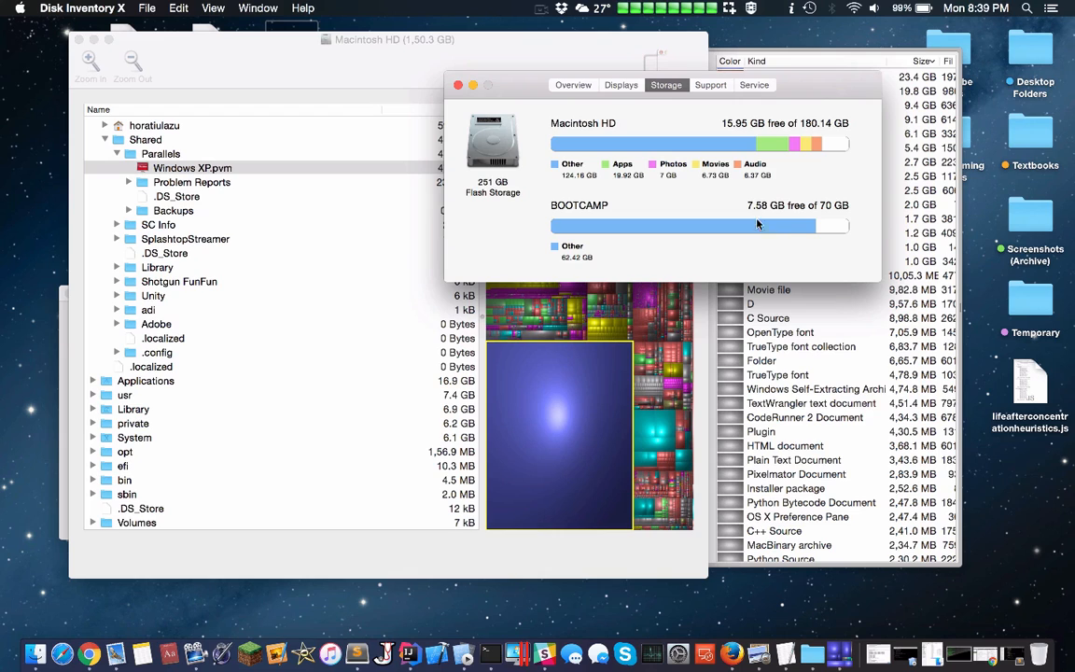
mouse_move(652, 235)
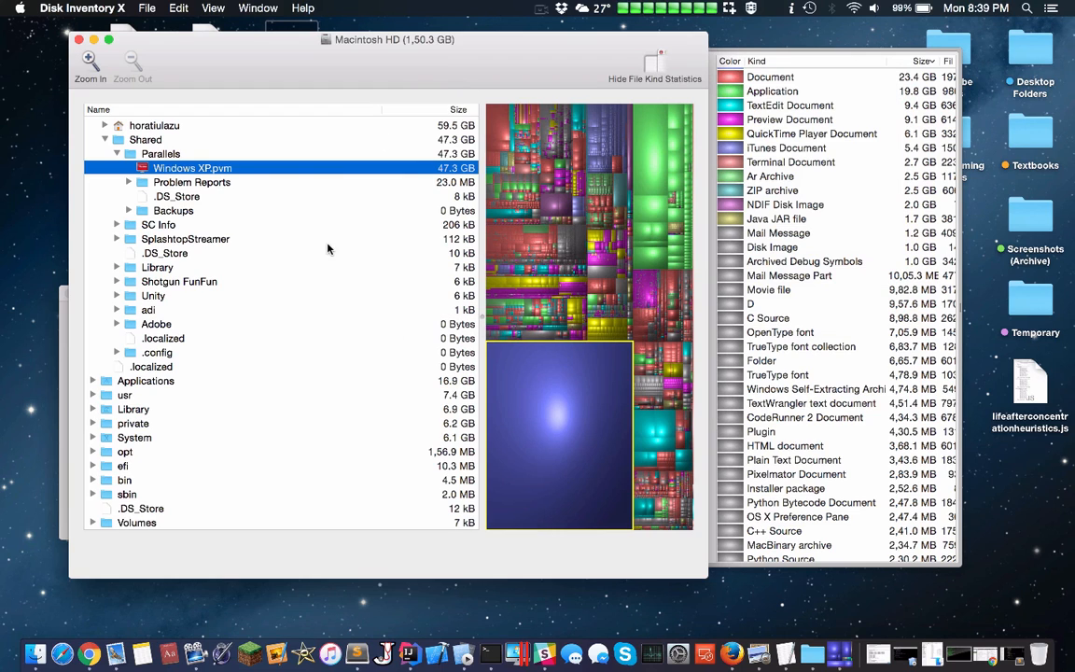
Step: Expand the 16.9 GB Applications folder, highlight app files in the treemap and check iMovie 9.0.9's size
left_click(605, 287)
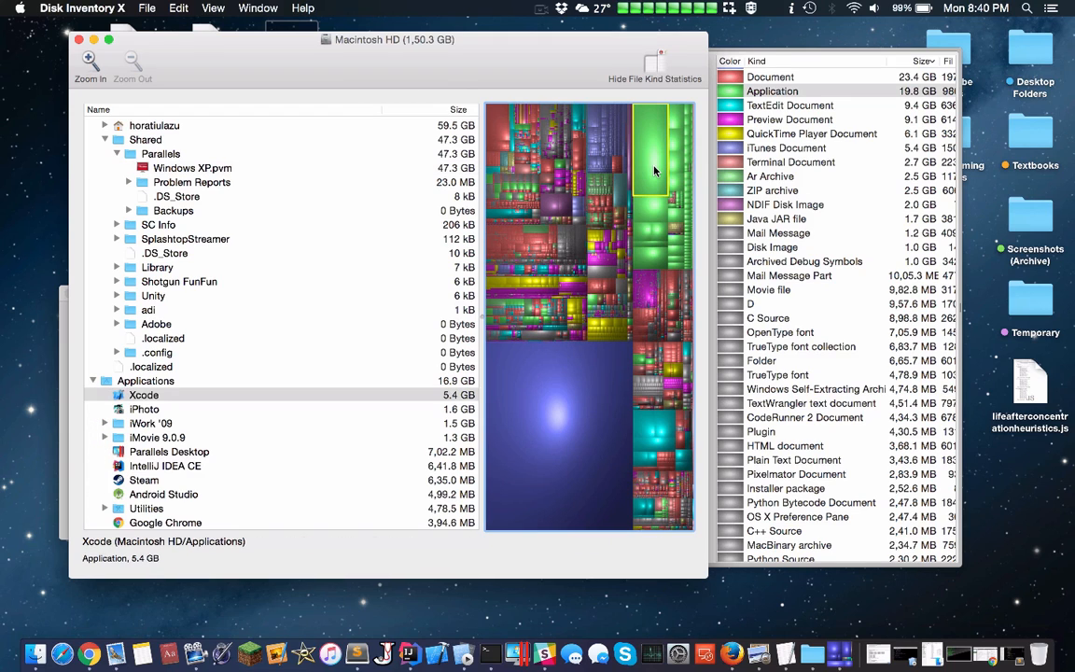
left_click(790, 104)
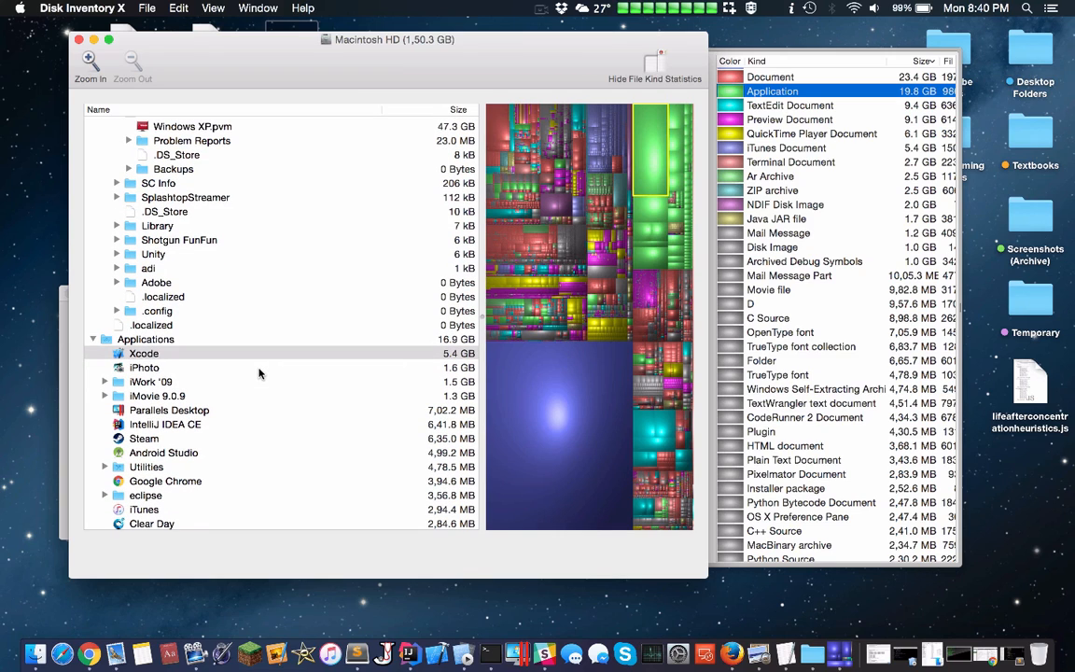
mouse_move(463, 358)
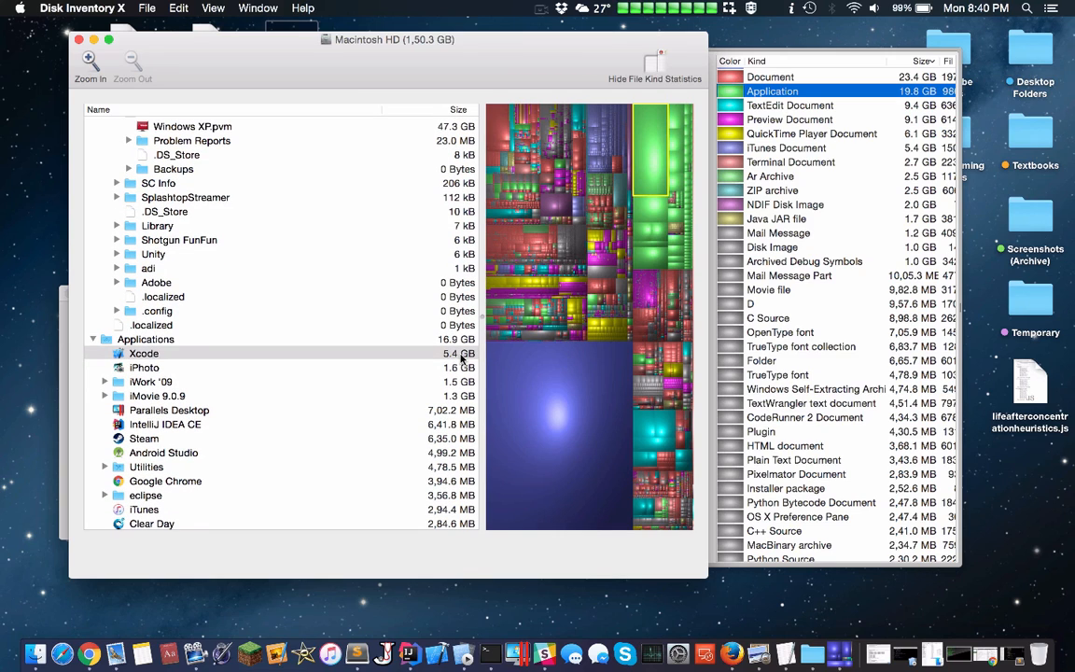
mouse_move(261, 381)
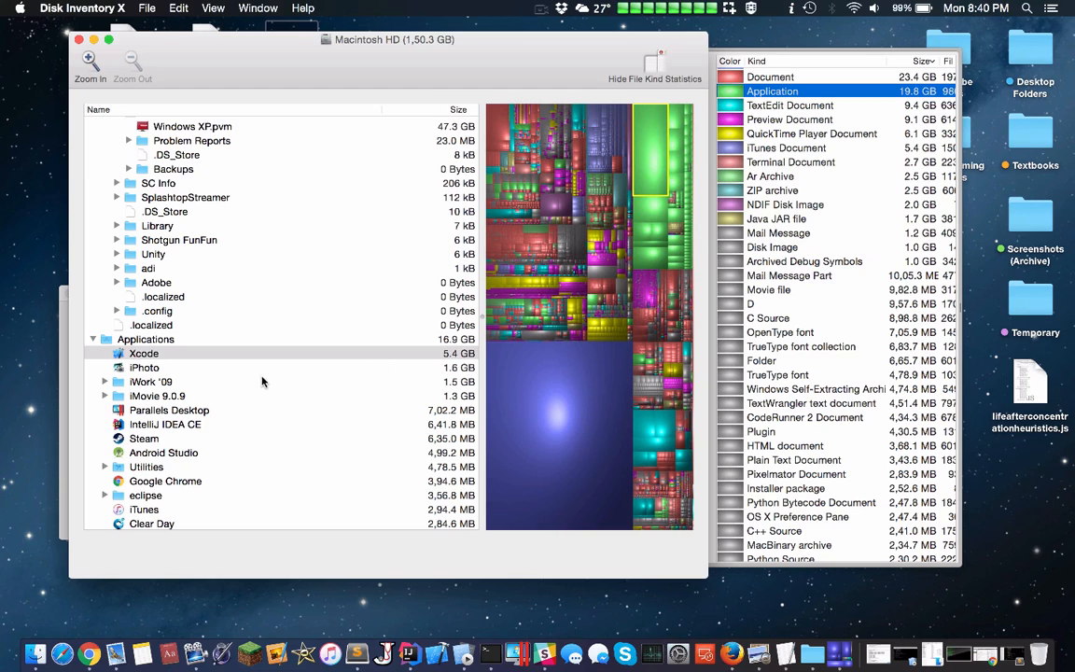
left_click(146, 366)
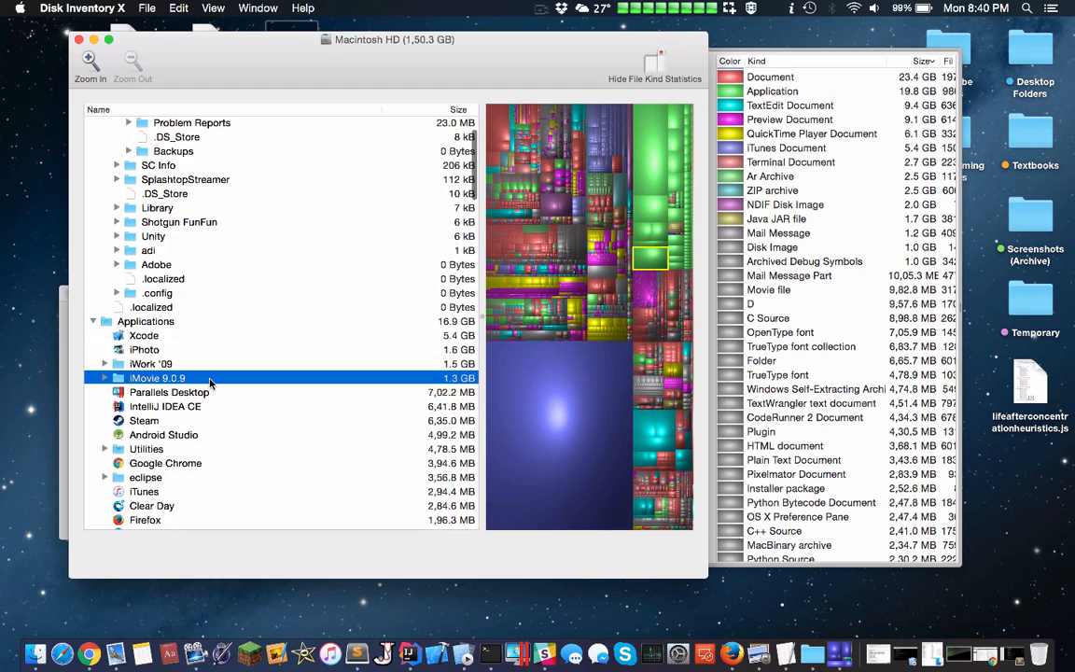
mouse_move(246, 369)
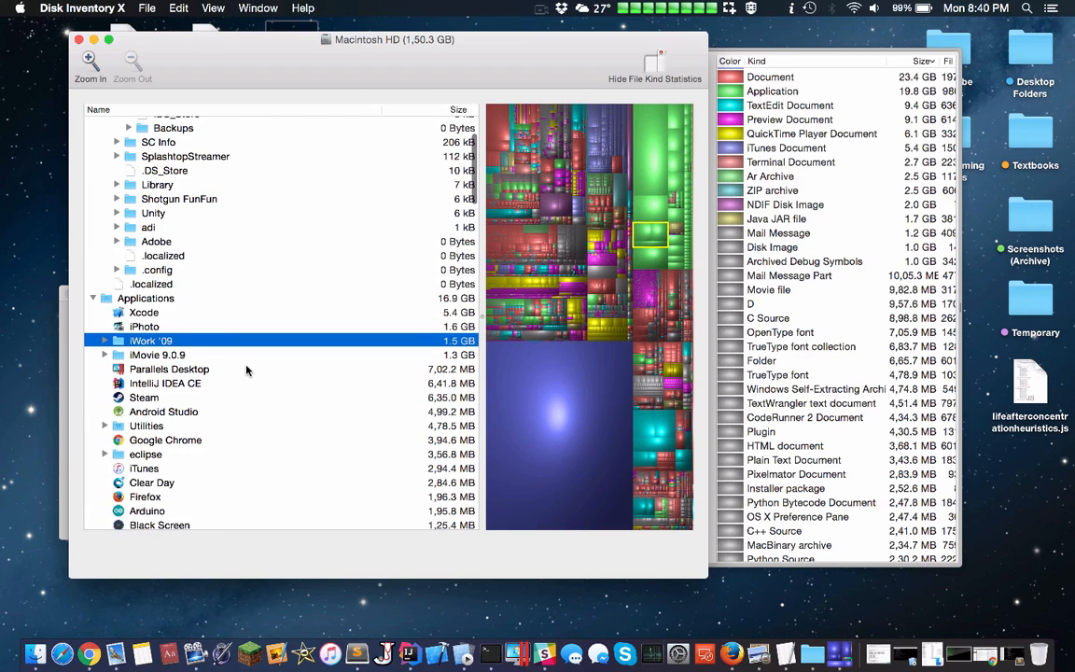
Step: Scroll the app list and single out IntelliJ IDEA CE at 641.8 MB in the treemap
scroll("down", 3)
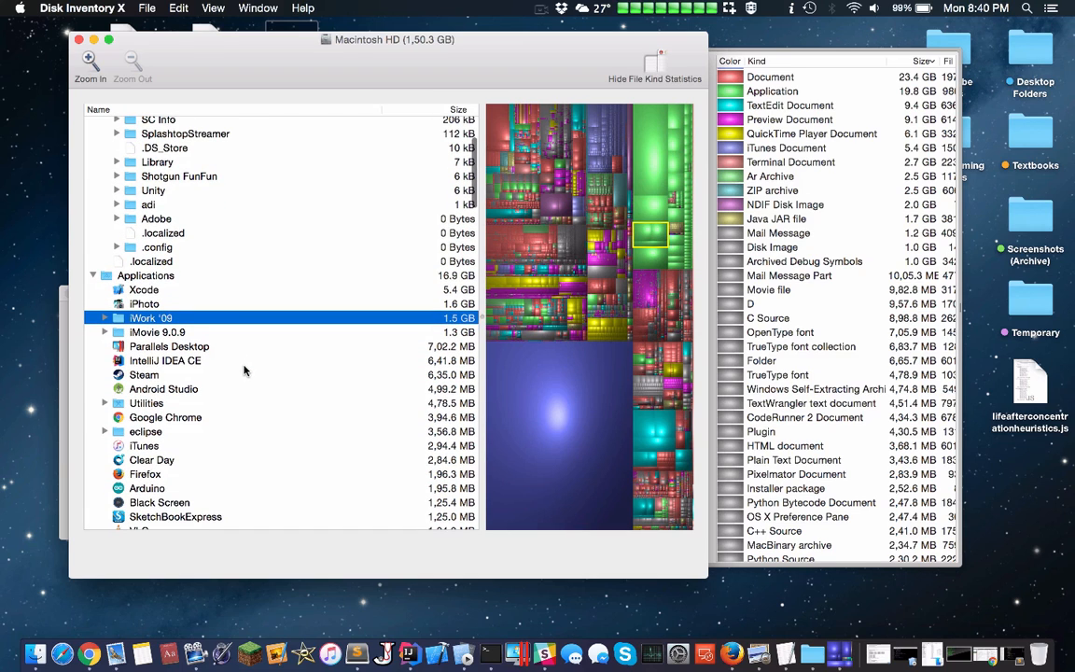
left_click(164, 361)
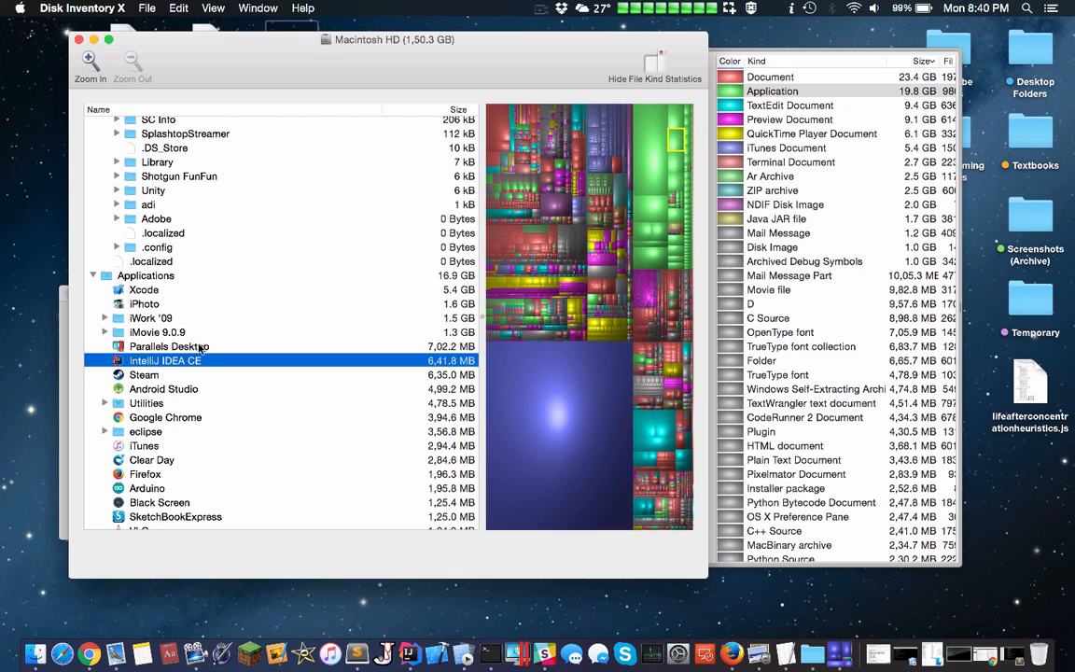
scroll("down", 3)
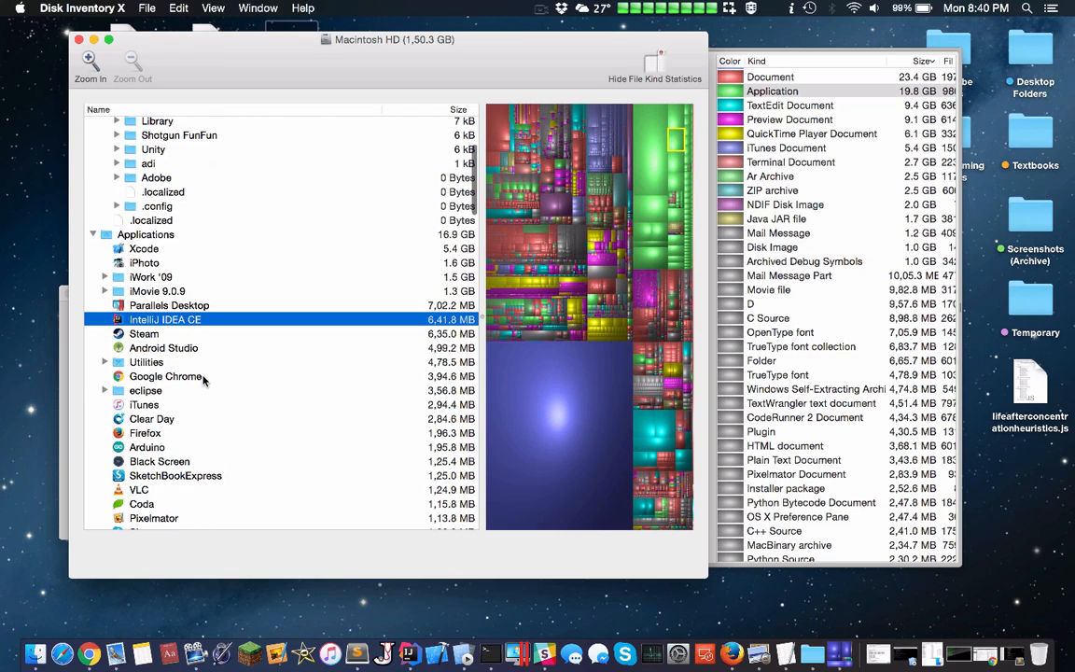
left_click(165, 377)
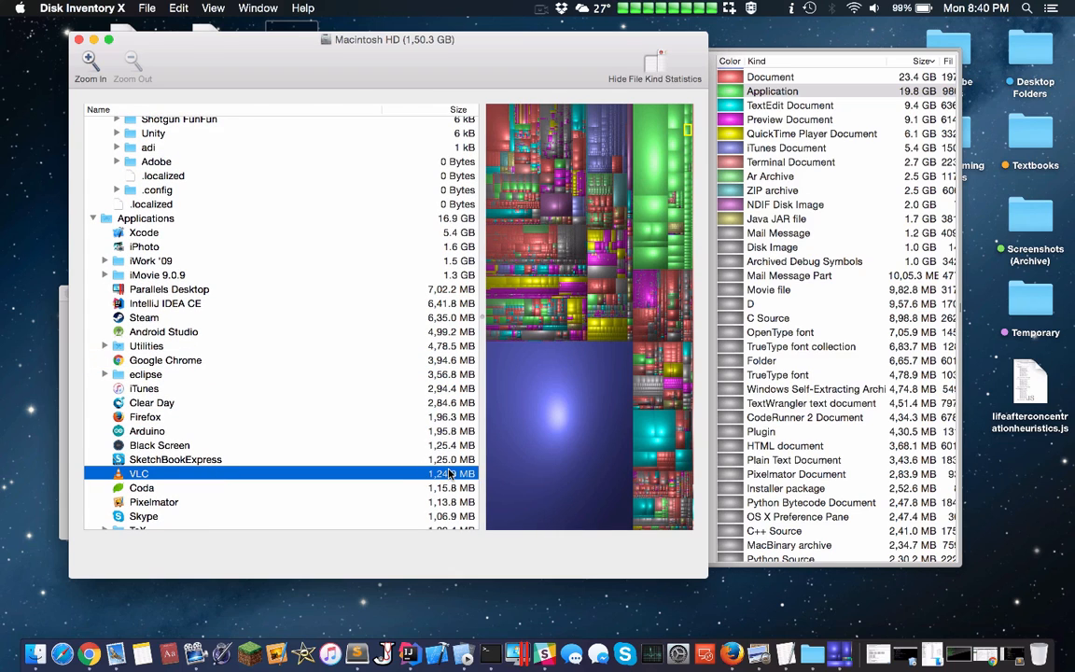
scroll("down", 3)
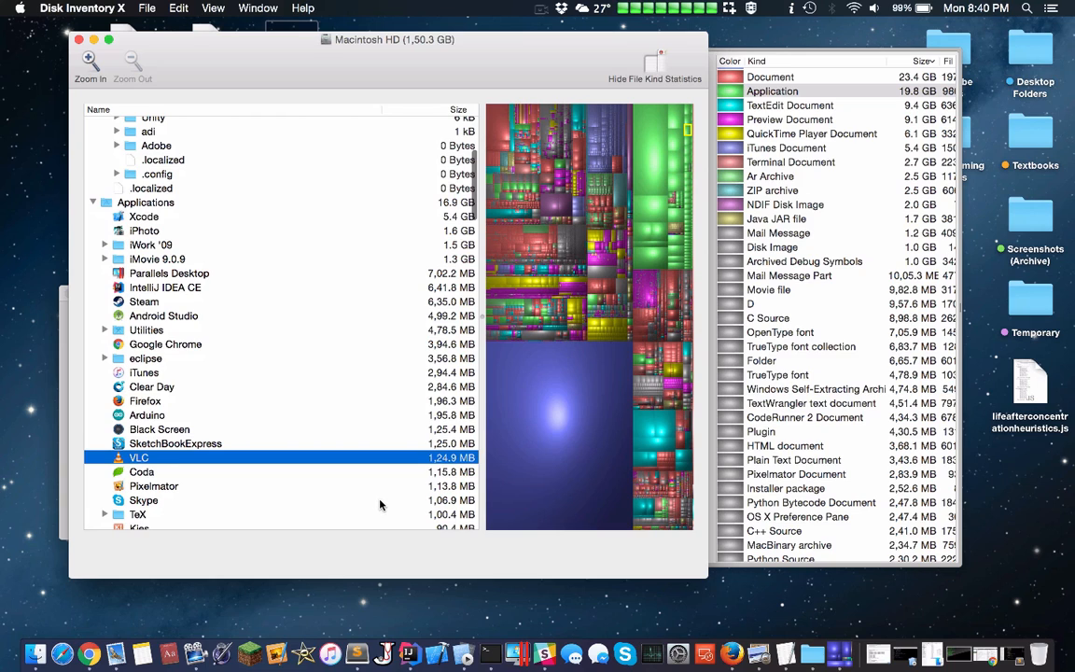
scroll("down", 3)
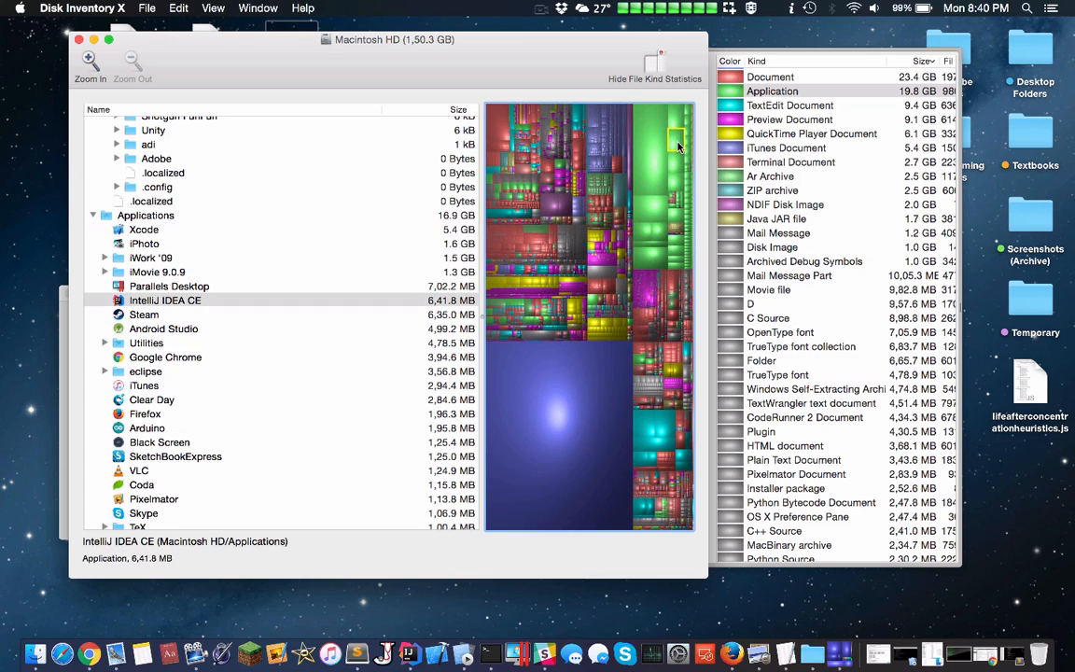
Step: Run a quick 100*20 Spotlight calculation, then review file-kind statistics with Java JAR files at 1.7 GB
left_click(1027, 8)
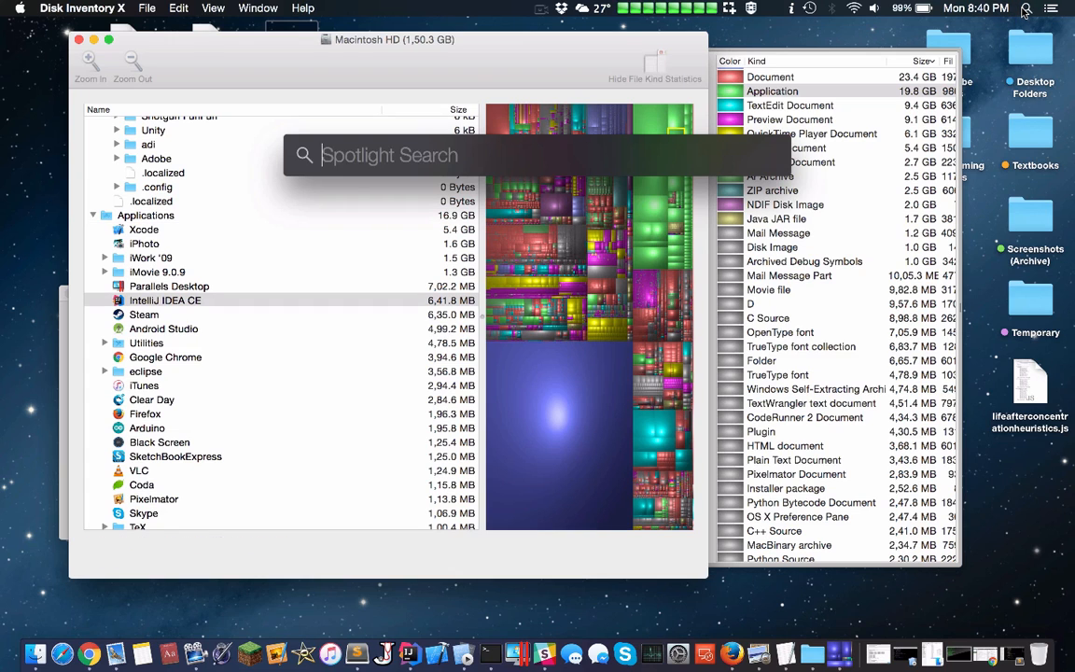
type("100*20")
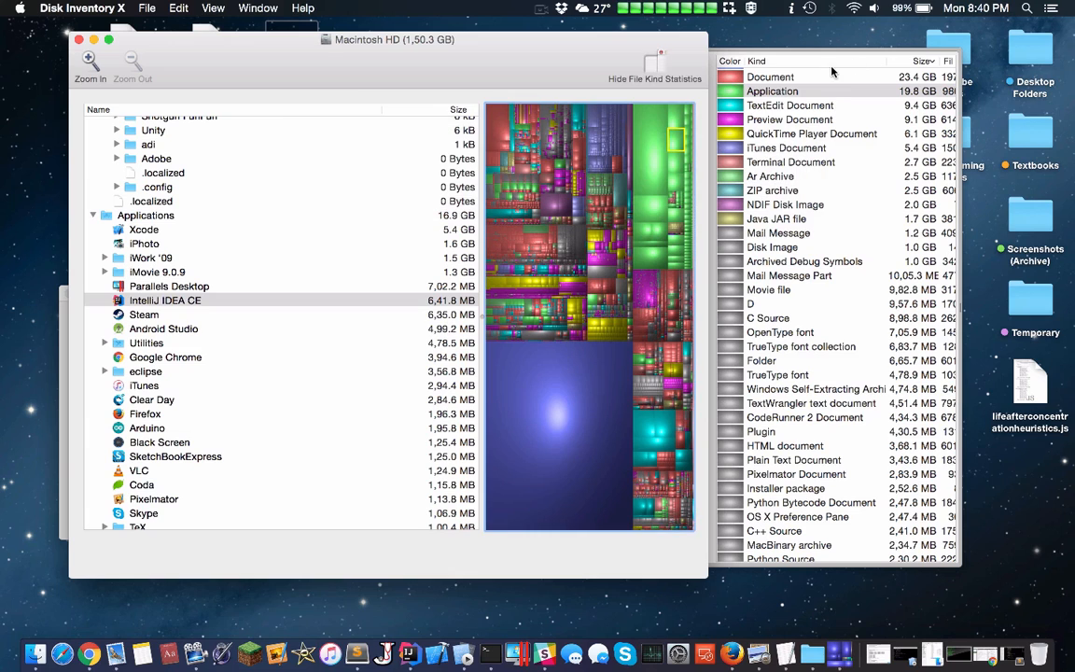
mouse_move(549, 209)
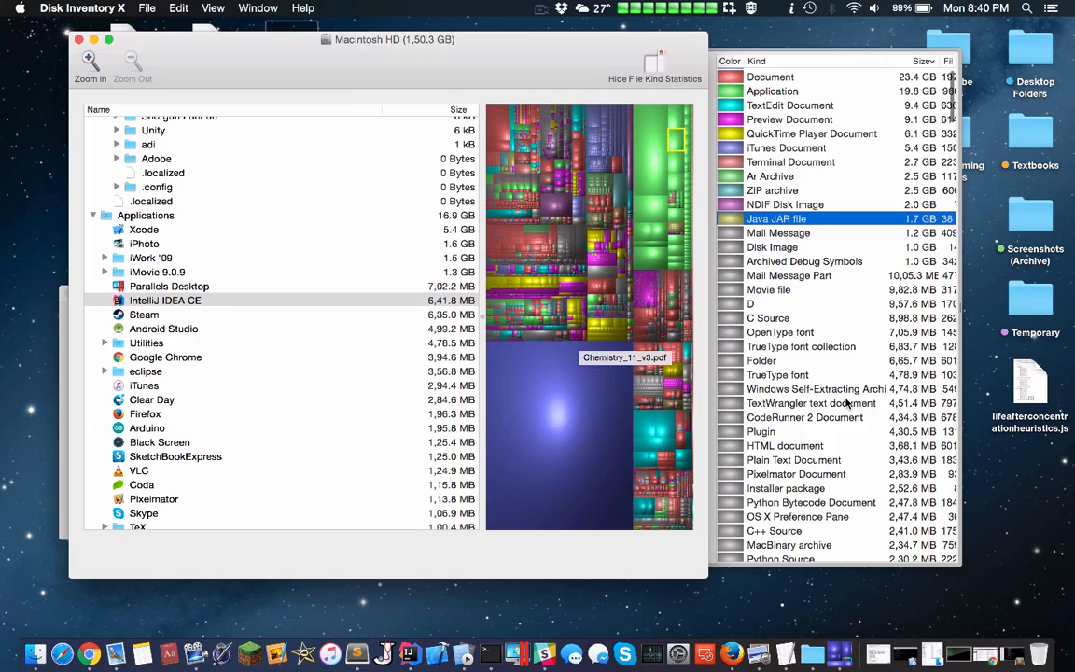
scroll("down", 3)
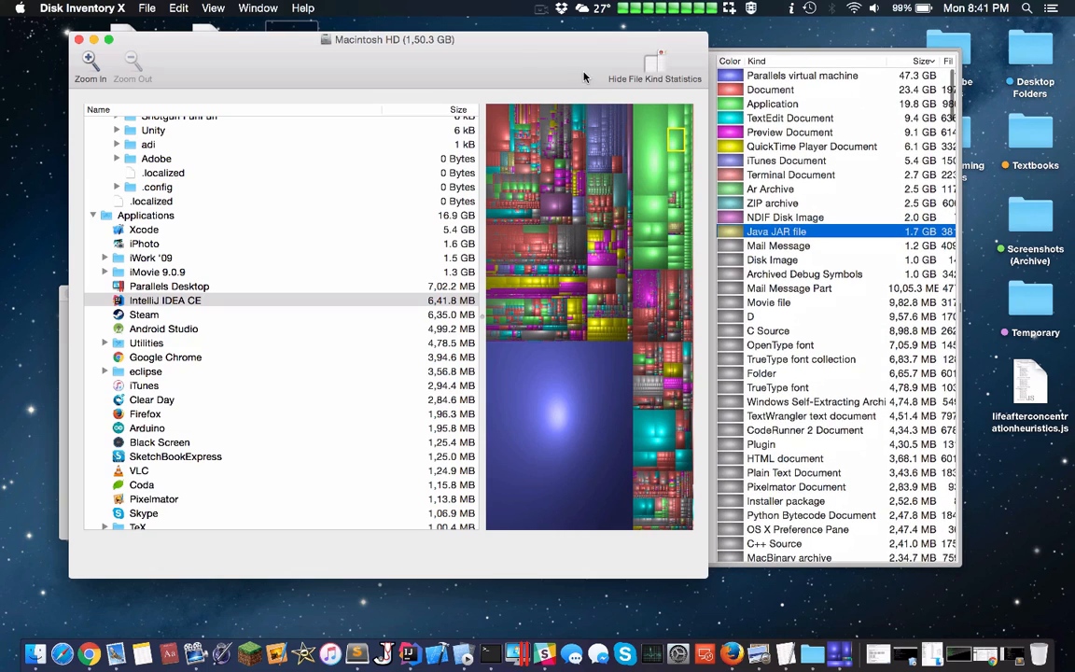
left_click_drag(396, 39, 435, 56)
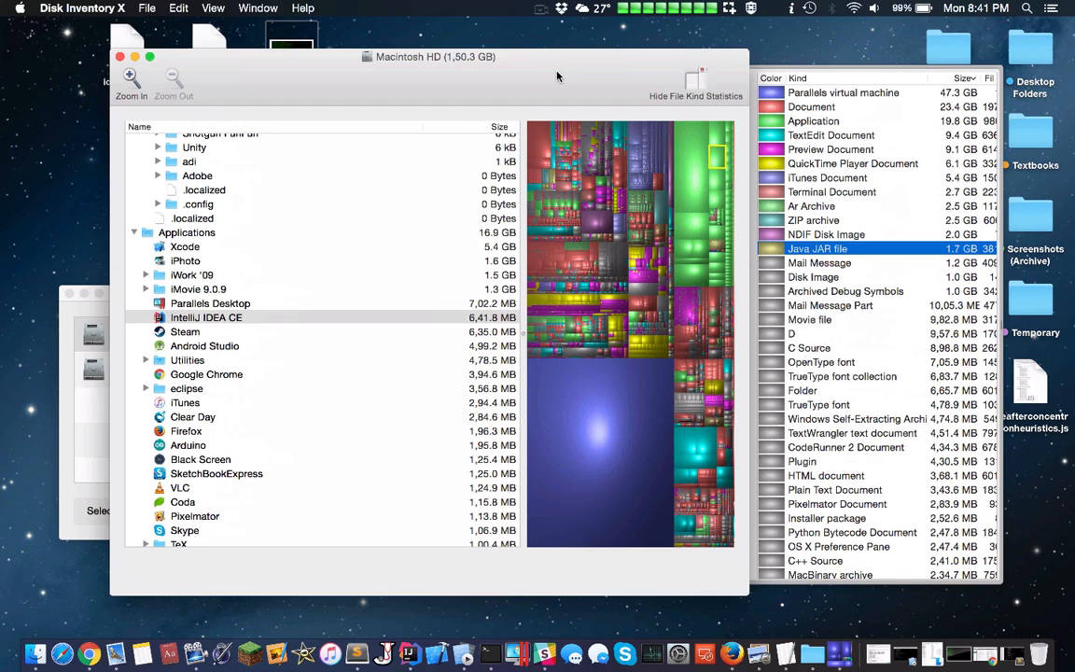
mouse_move(445, 142)
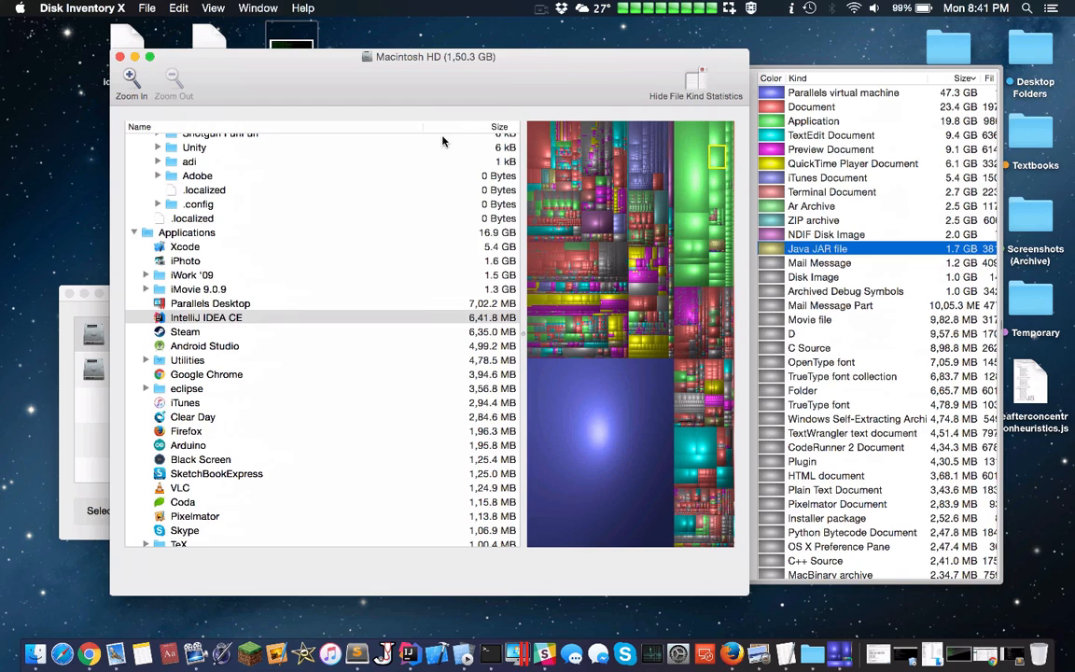
mouse_move(544, 101)
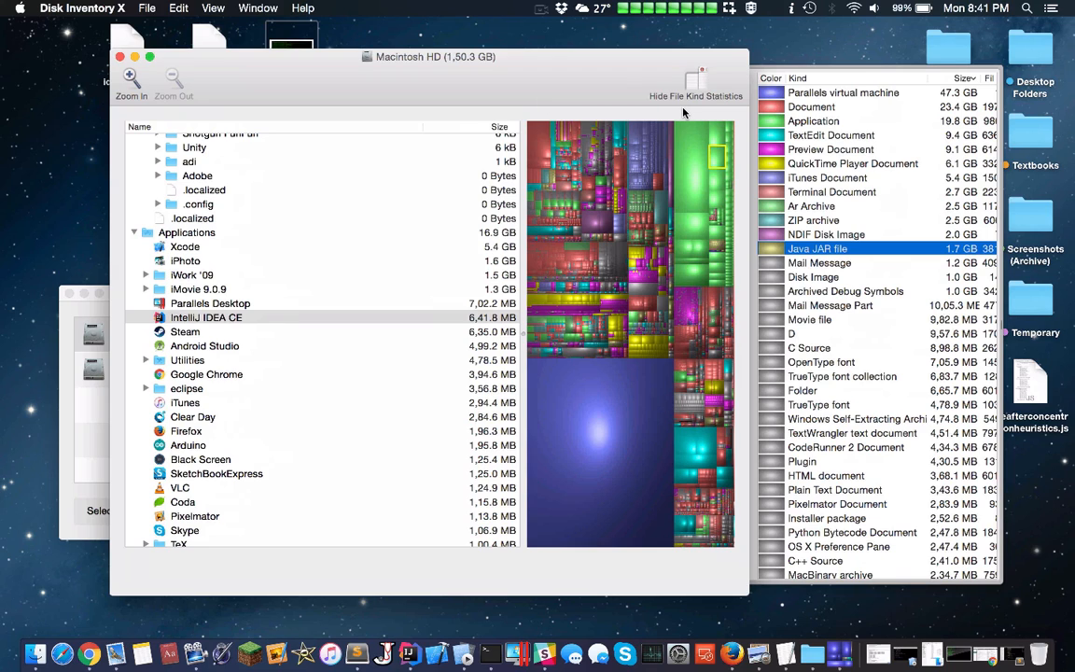
mouse_move(603, 186)
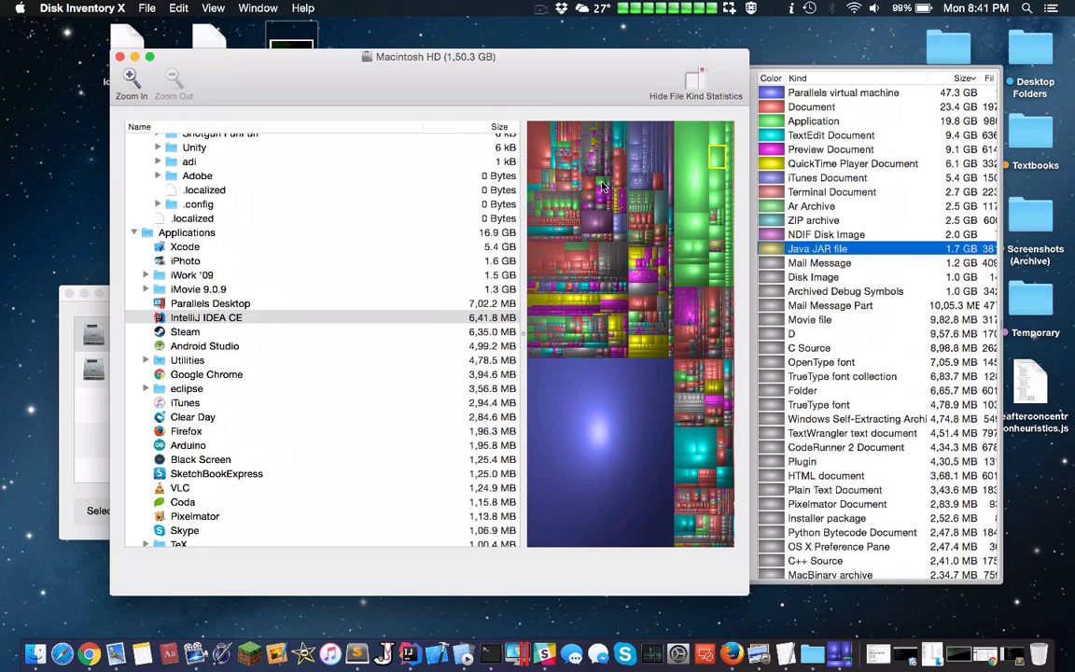
mouse_move(222, 258)
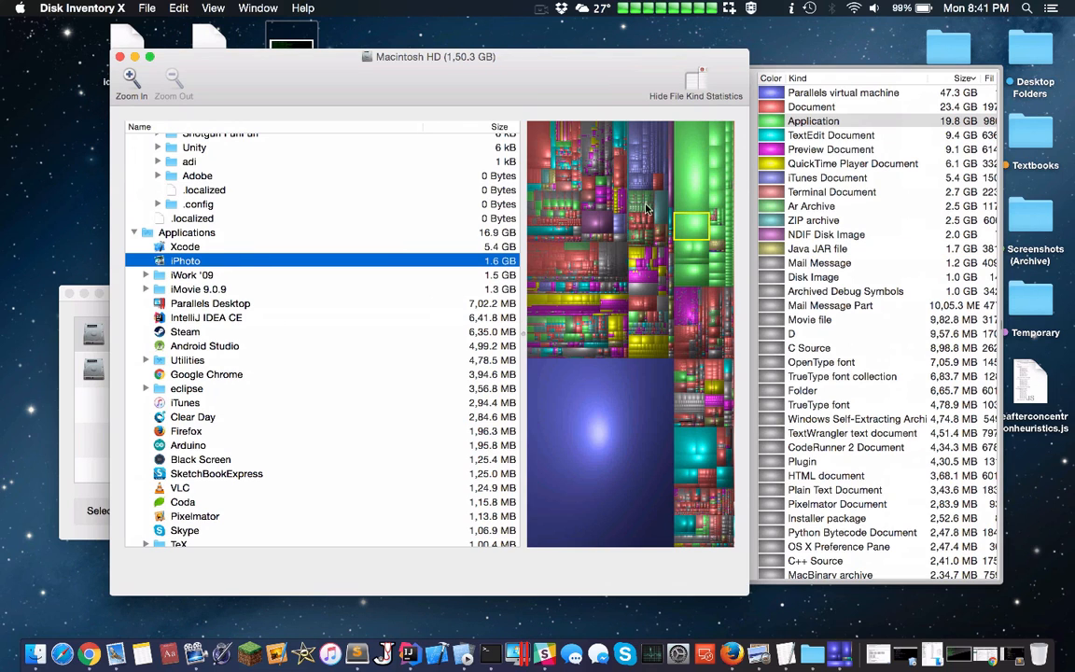
mouse_move(588, 228)
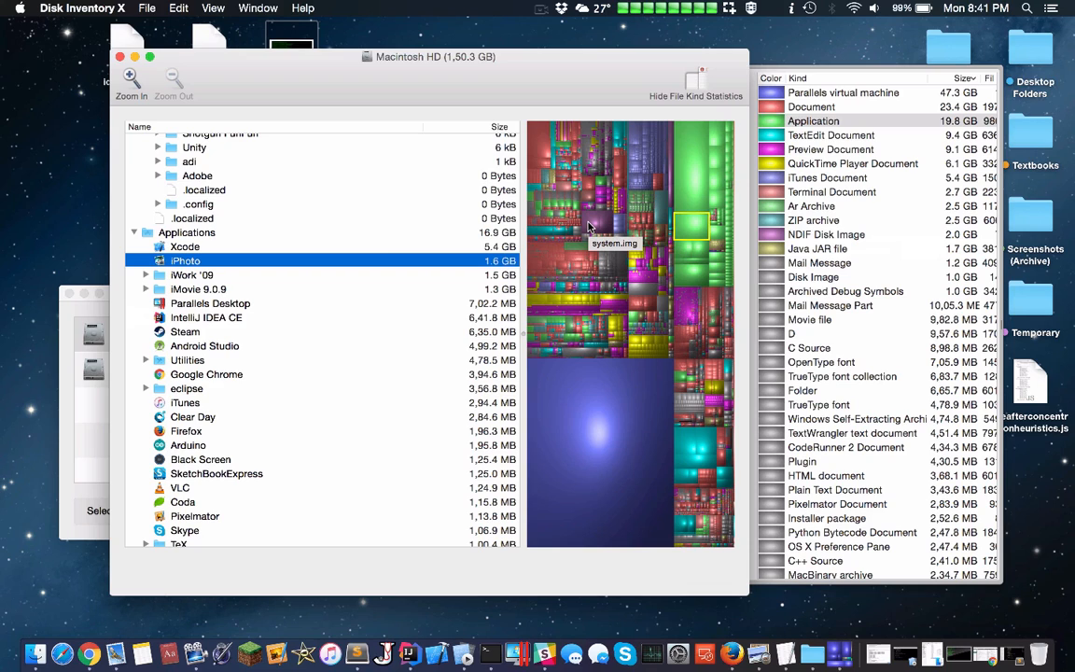
mouse_move(590, 226)
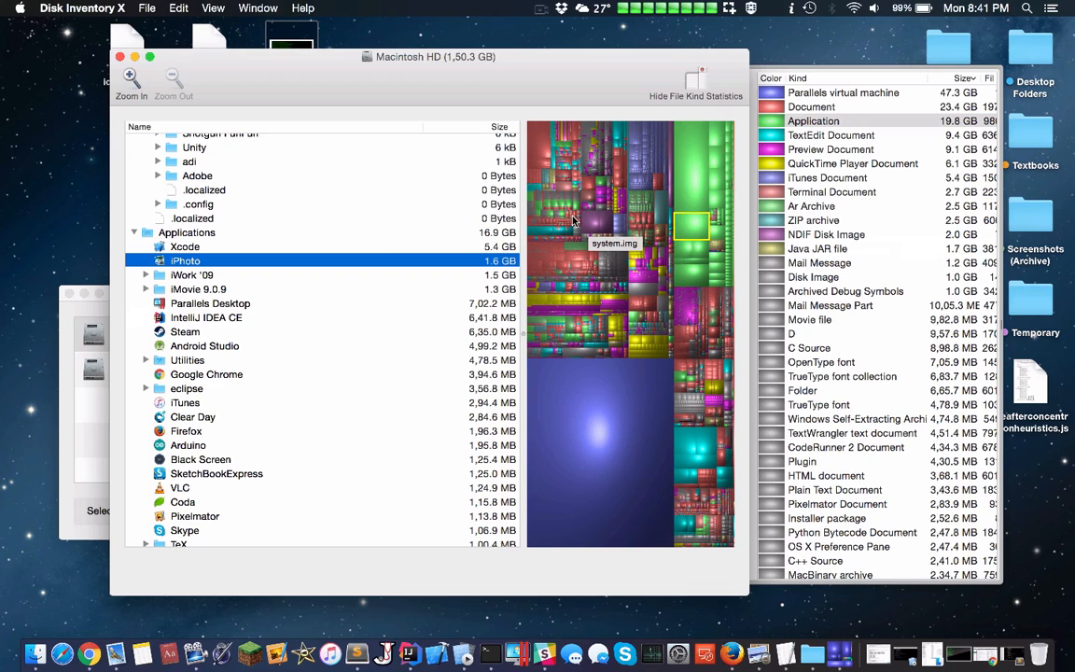
mouse_move(698, 164)
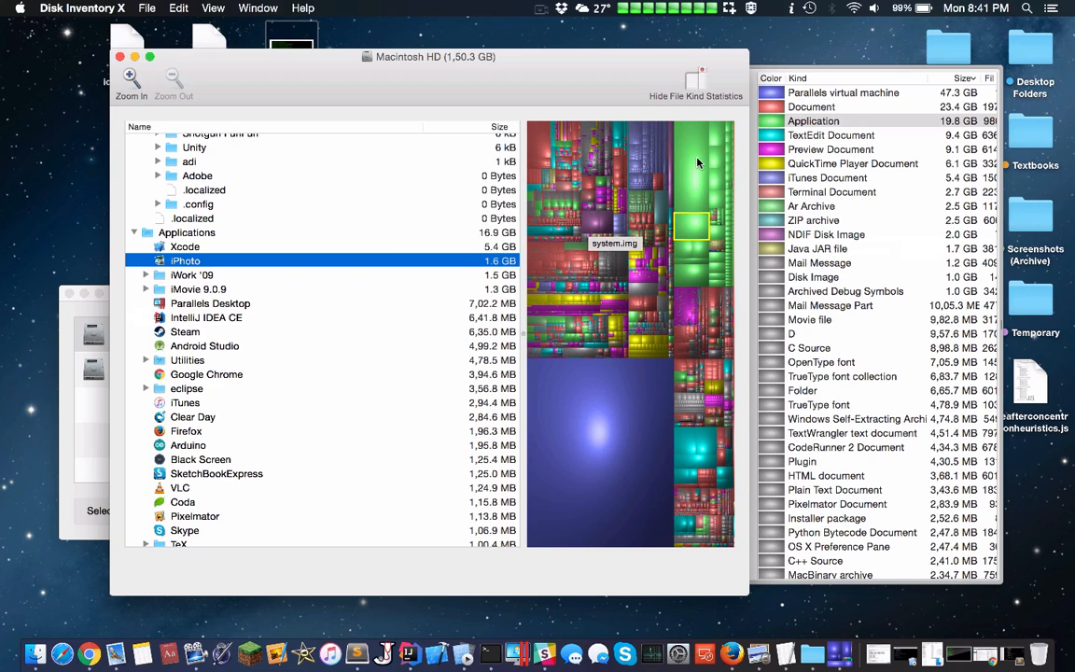
mouse_move(709, 160)
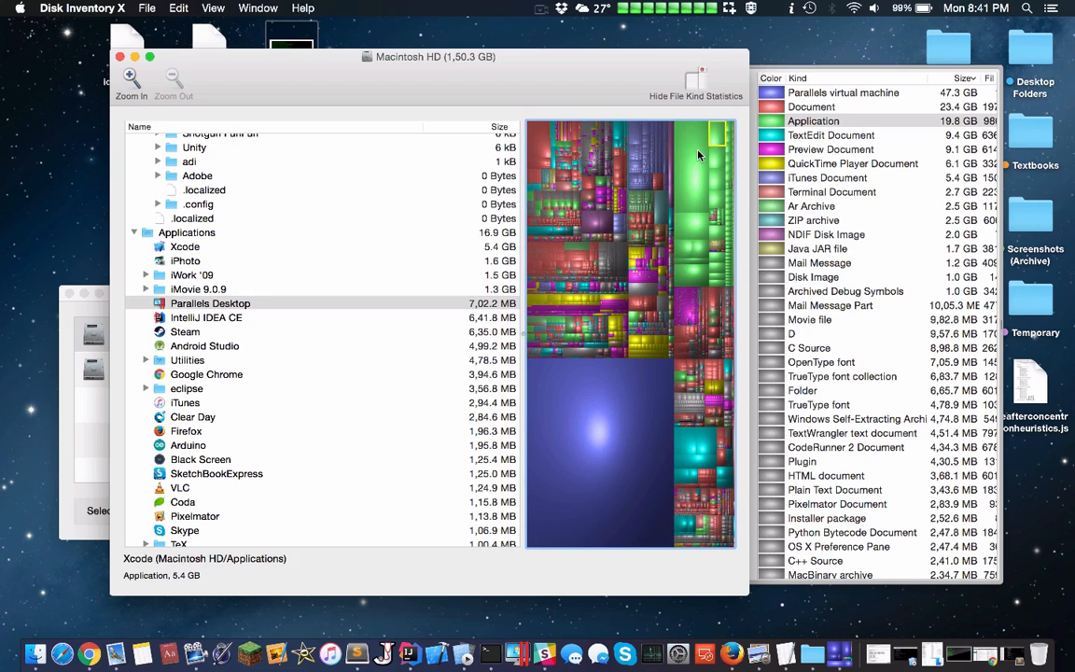
left_click(19, 7)
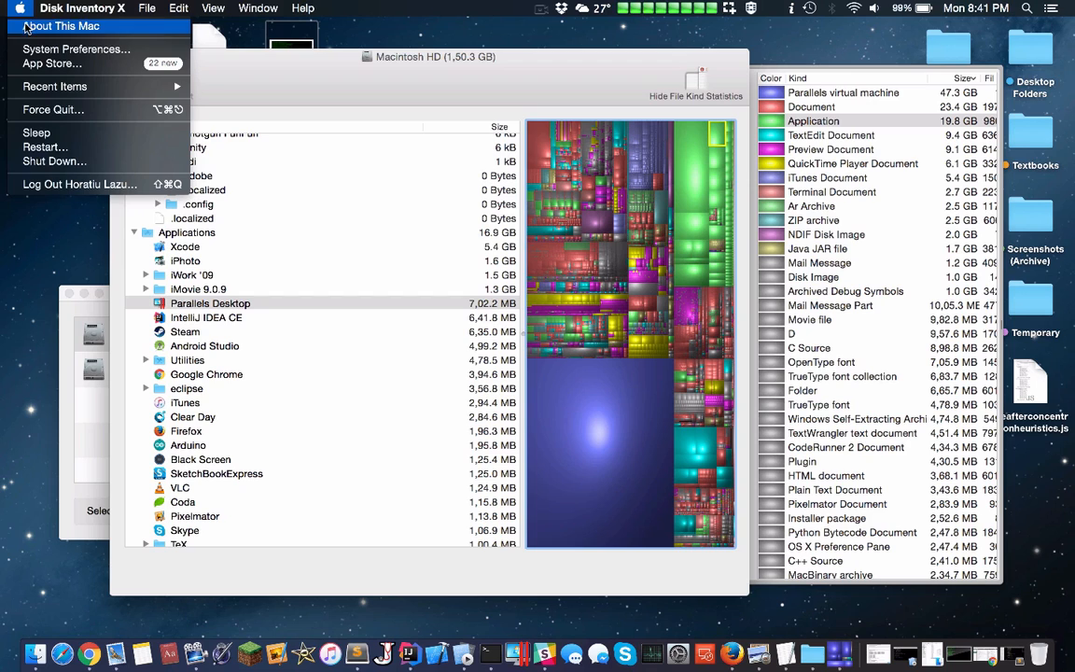
left_click(61, 26)
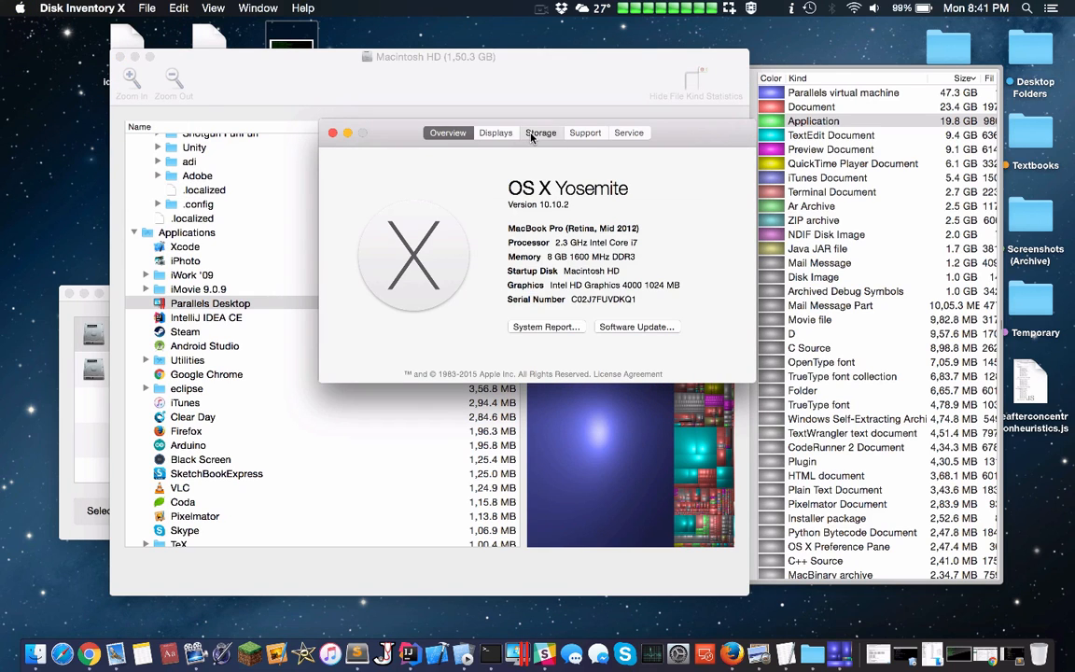
left_click(541, 132)
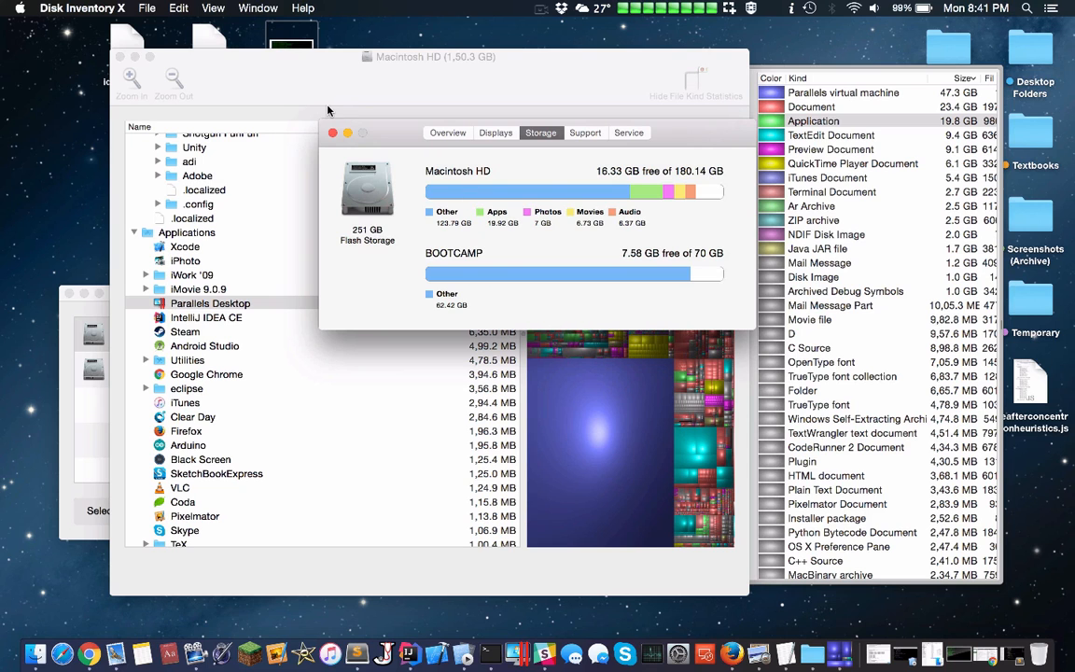
left_click(333, 130)
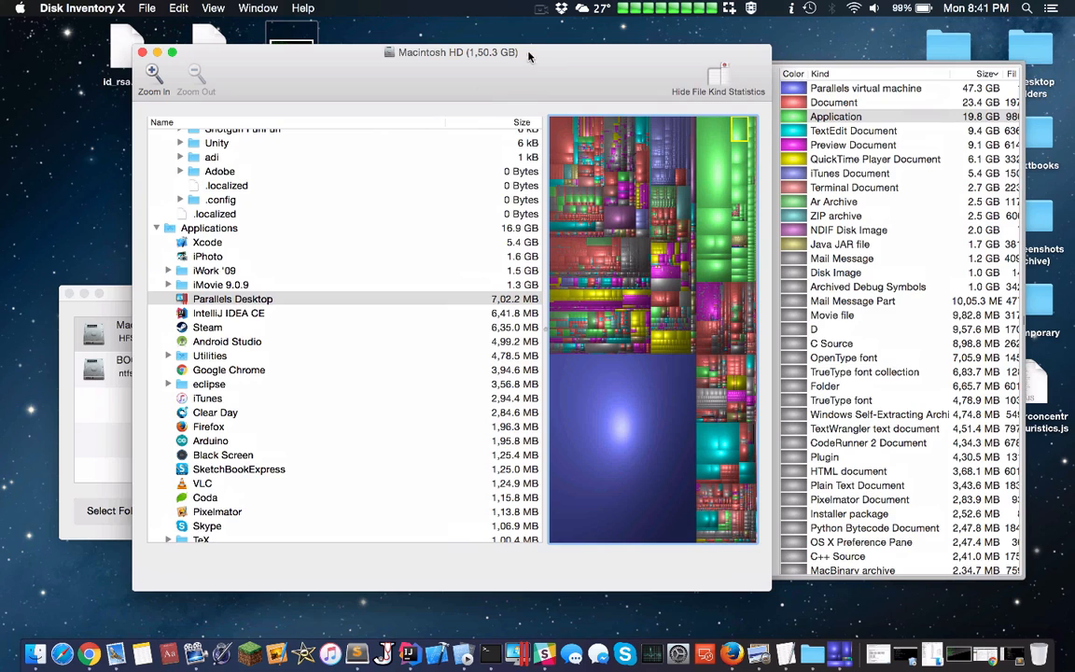
mouse_move(552, 59)
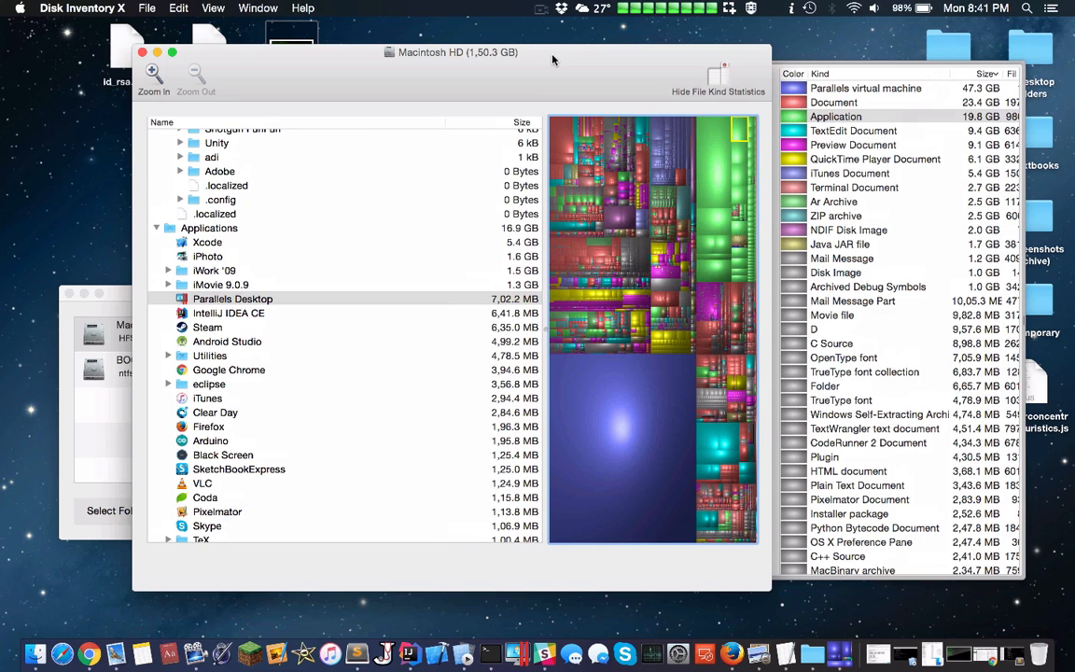
mouse_move(530, 56)
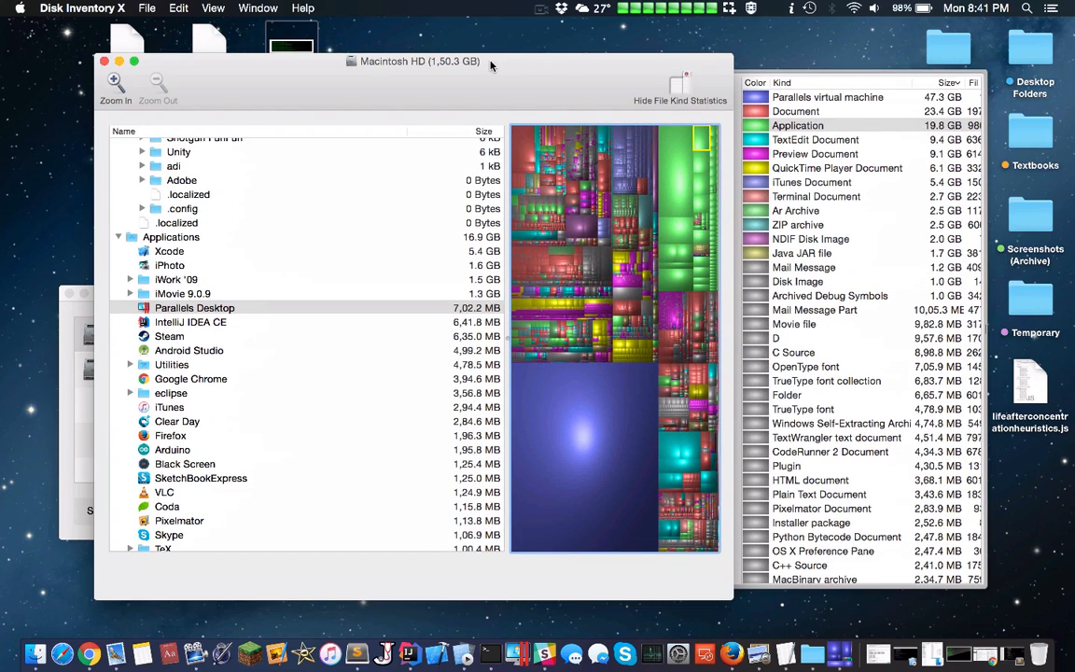
mouse_move(333, 76)
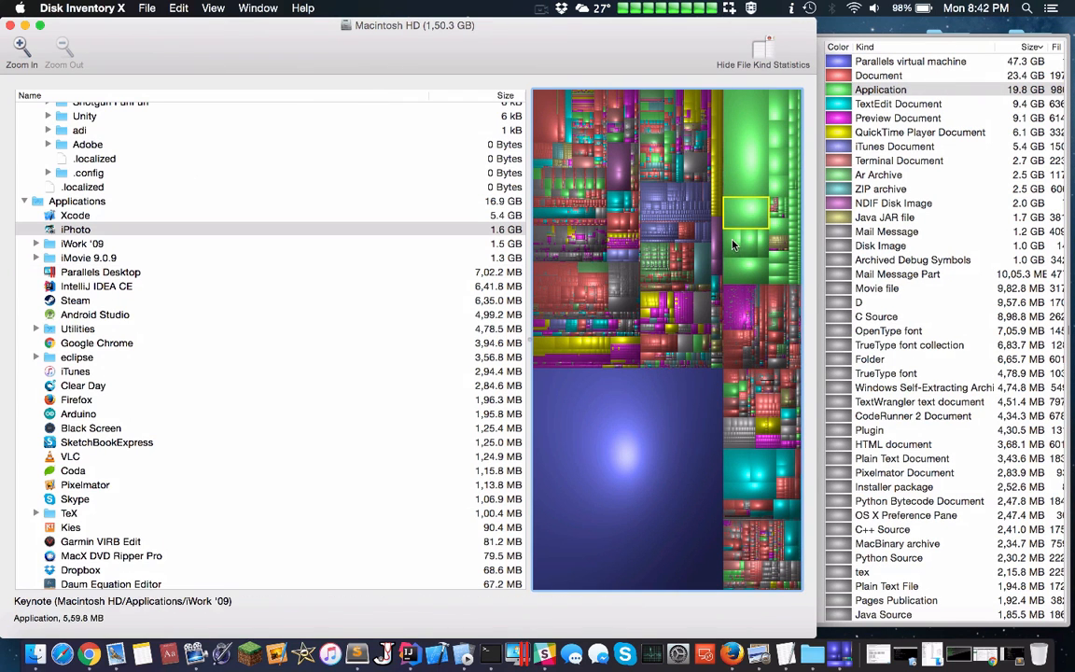
Step: Select the large treemap block to reveal userdata.img in Library > Android > sdk > system-images
left_click(36, 243)
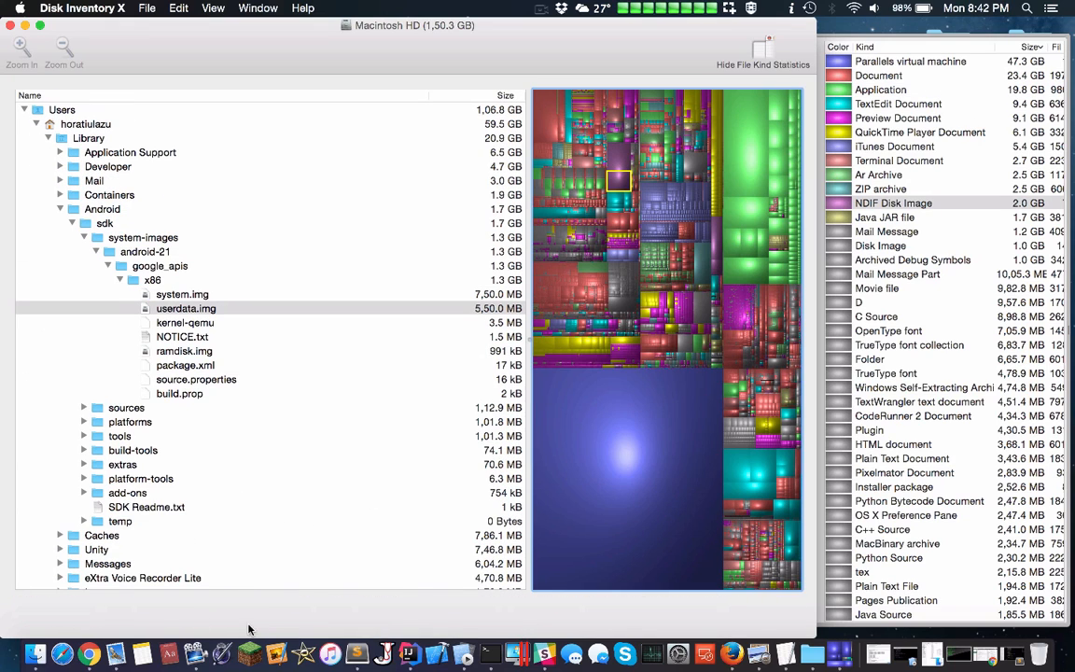
mouse_move(433, 291)
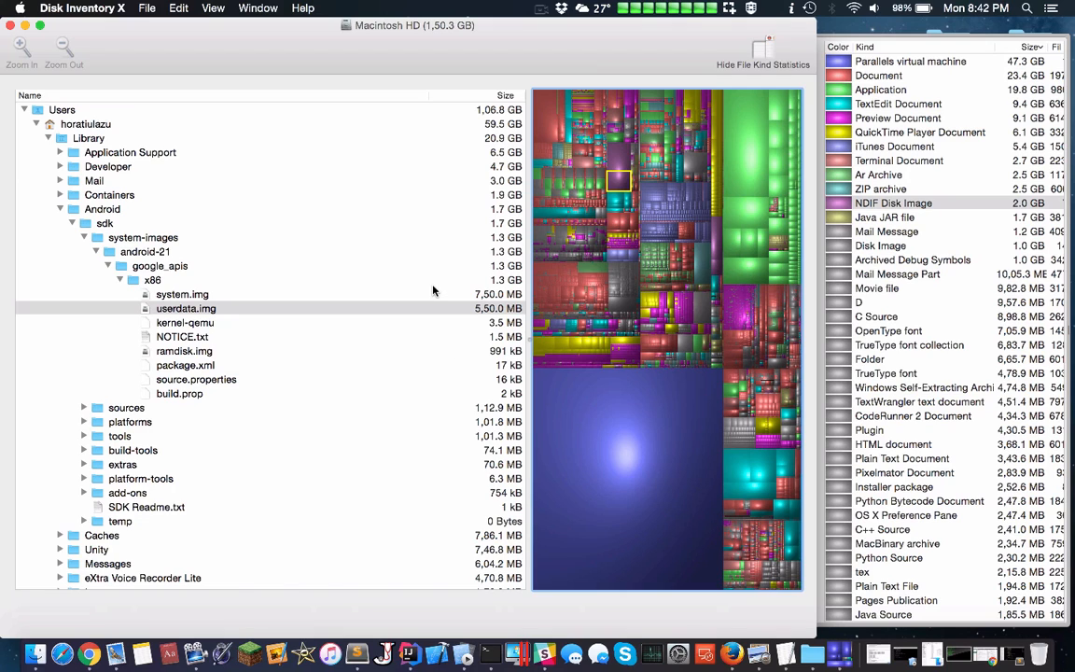
mouse_move(437, 191)
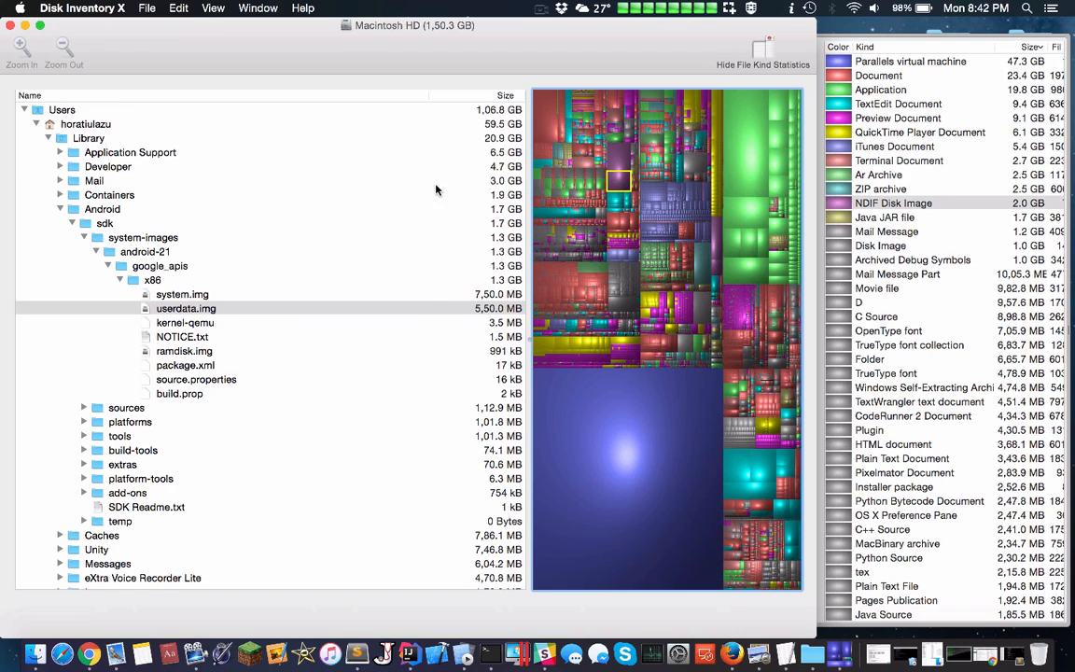